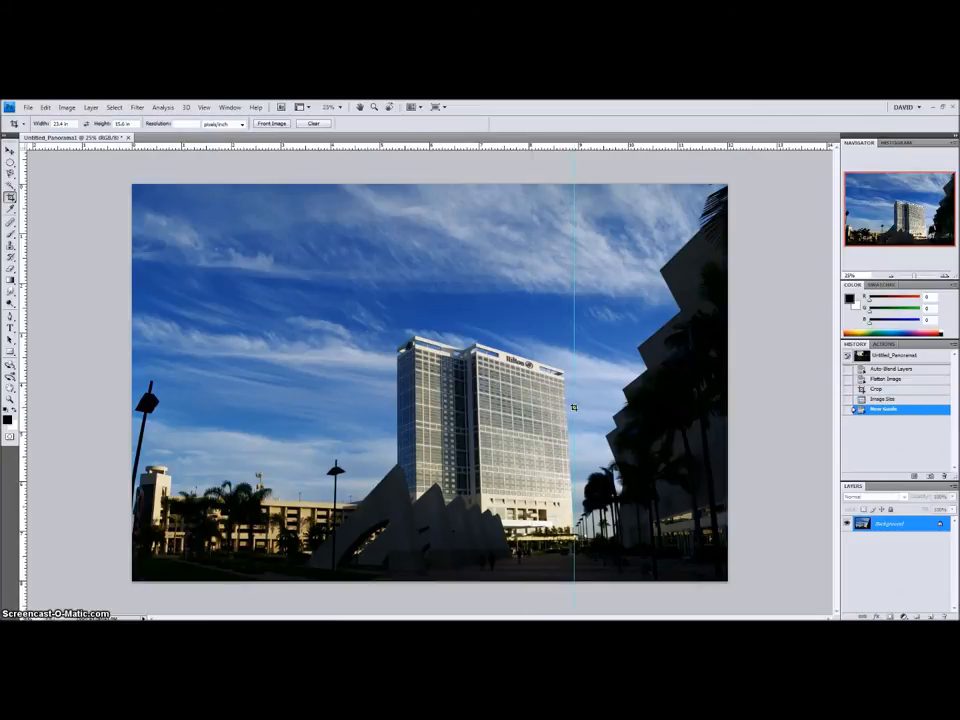
mouse_move(560, 528)
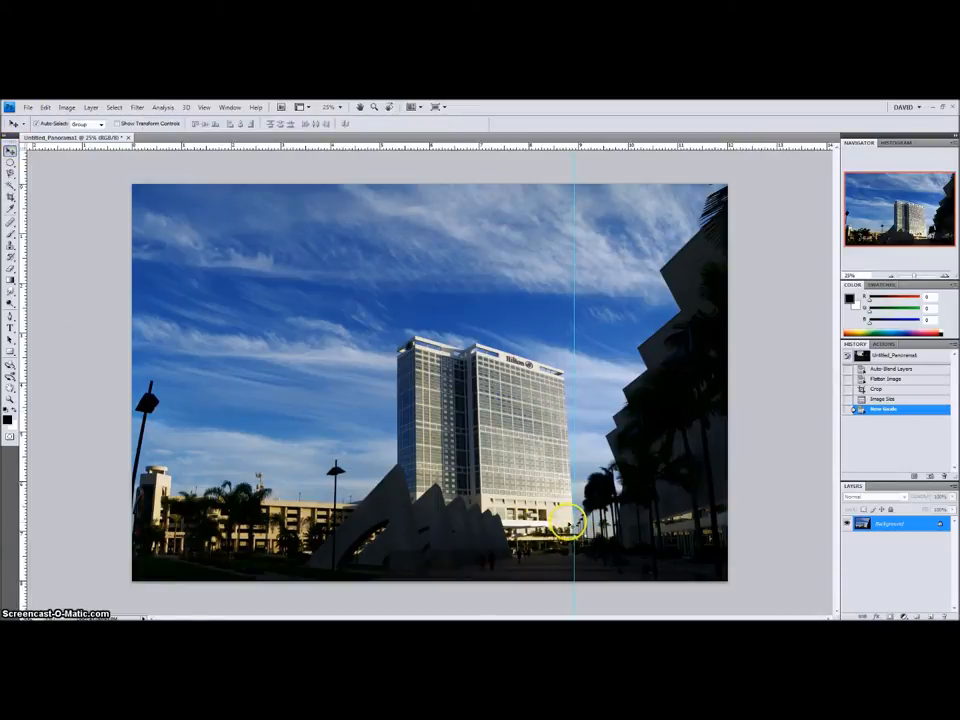
mouse_move(565, 370)
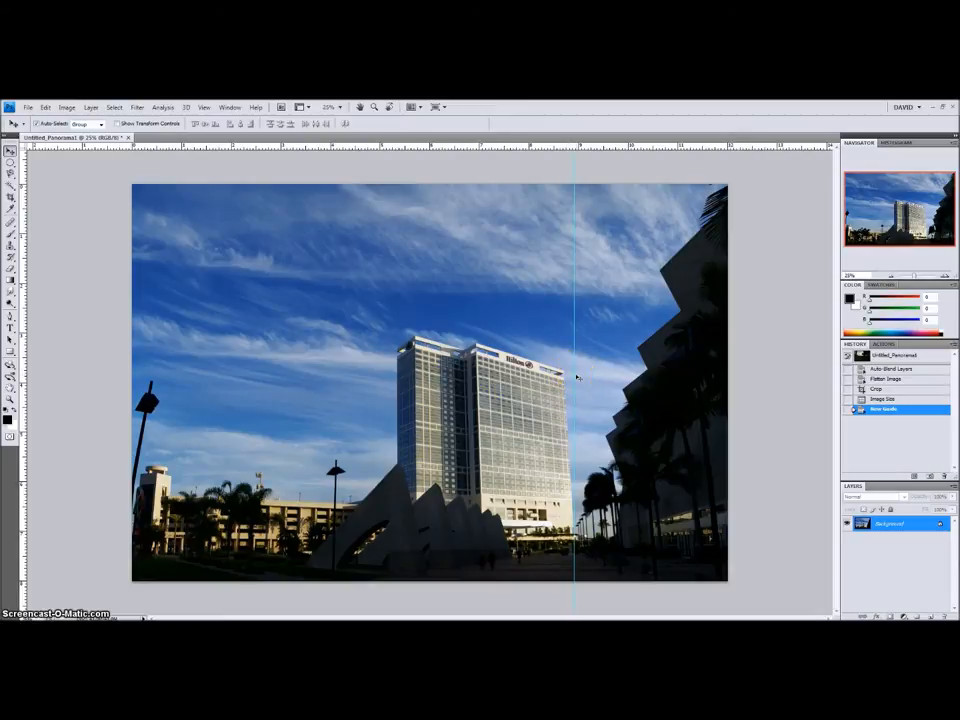
mouse_move(93, 270)
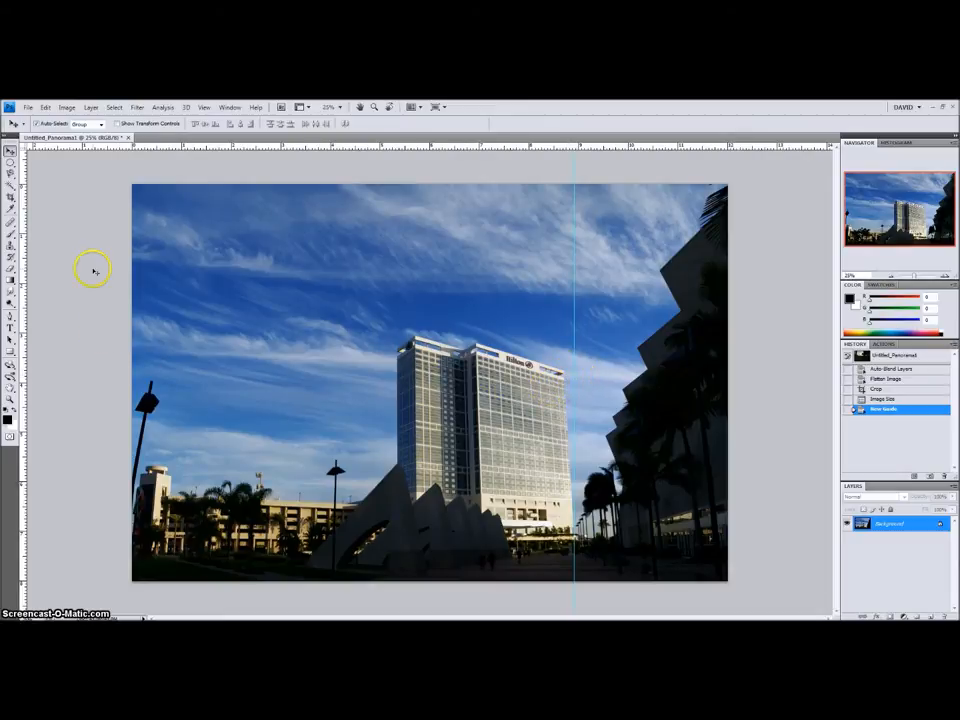
Rotate the canvas by an arbitrary 2.65° clockwise and dismiss the locked-layer alert
click(66, 107)
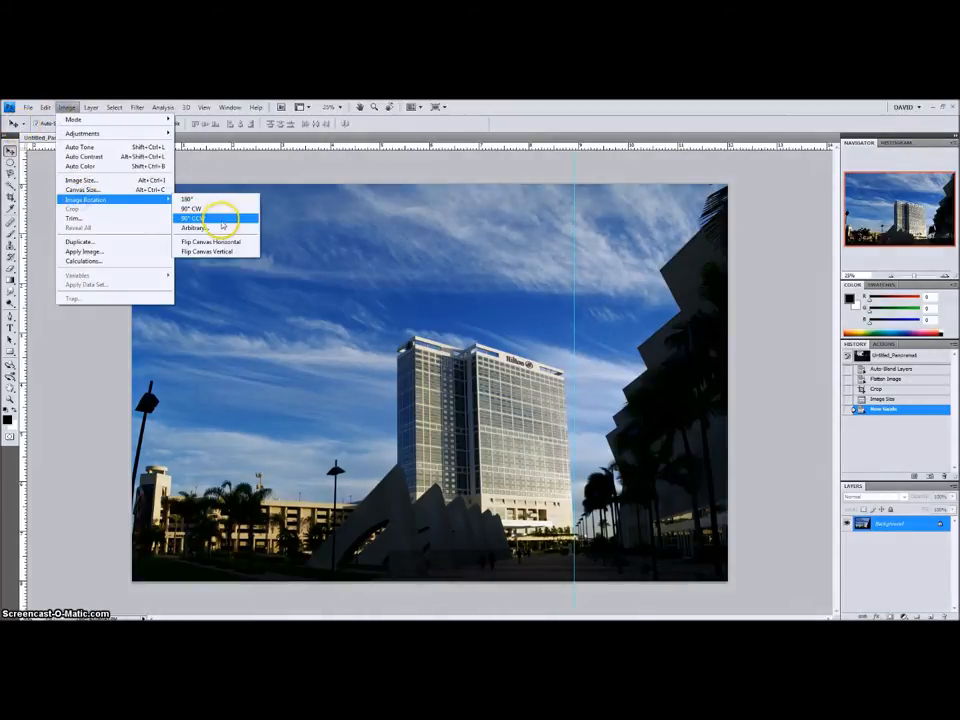
click(195, 227)
text(2.65)
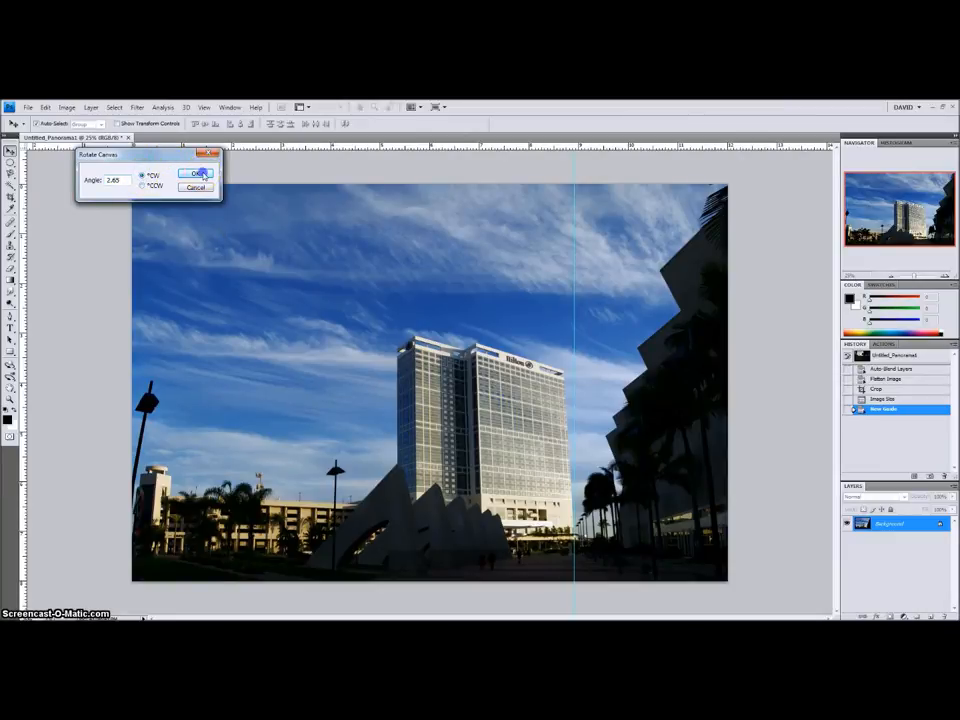
click(199, 174)
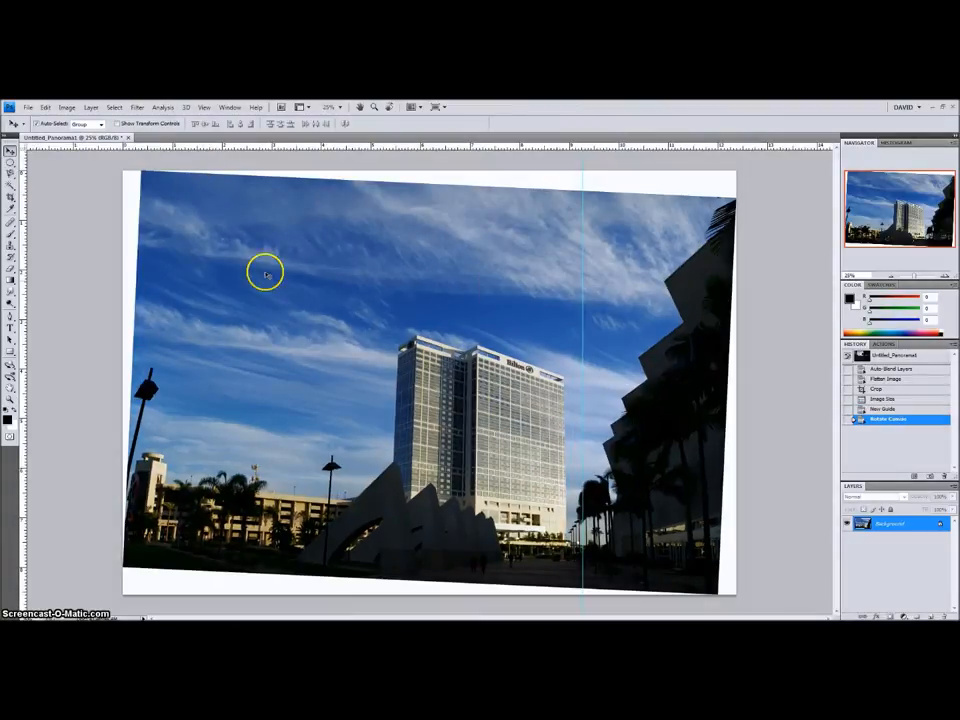
mouse_move(178, 375)
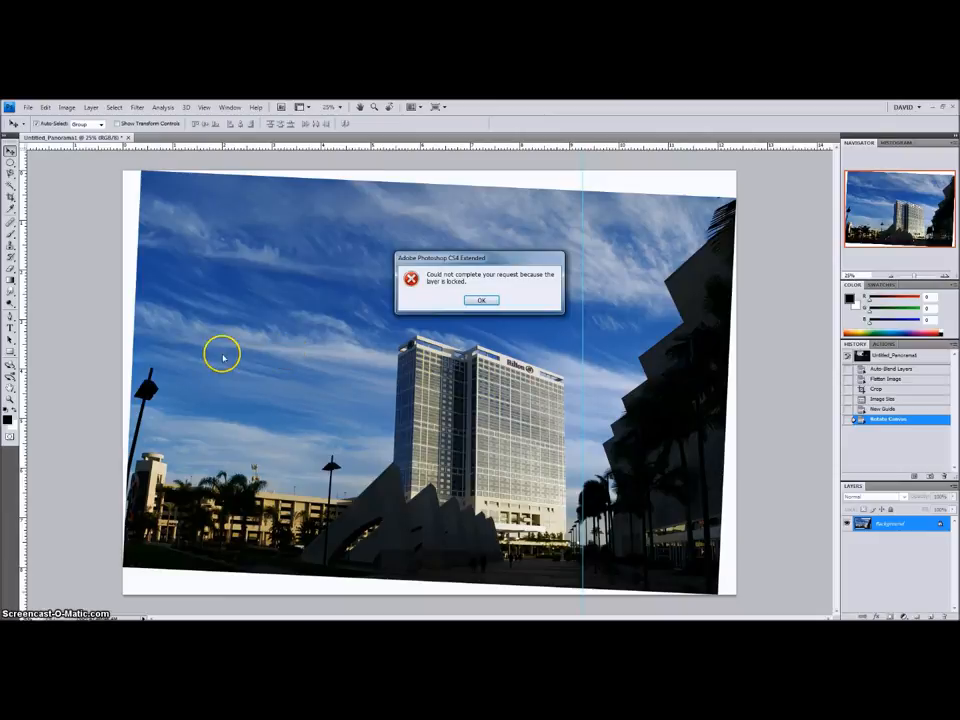
click(481, 300)
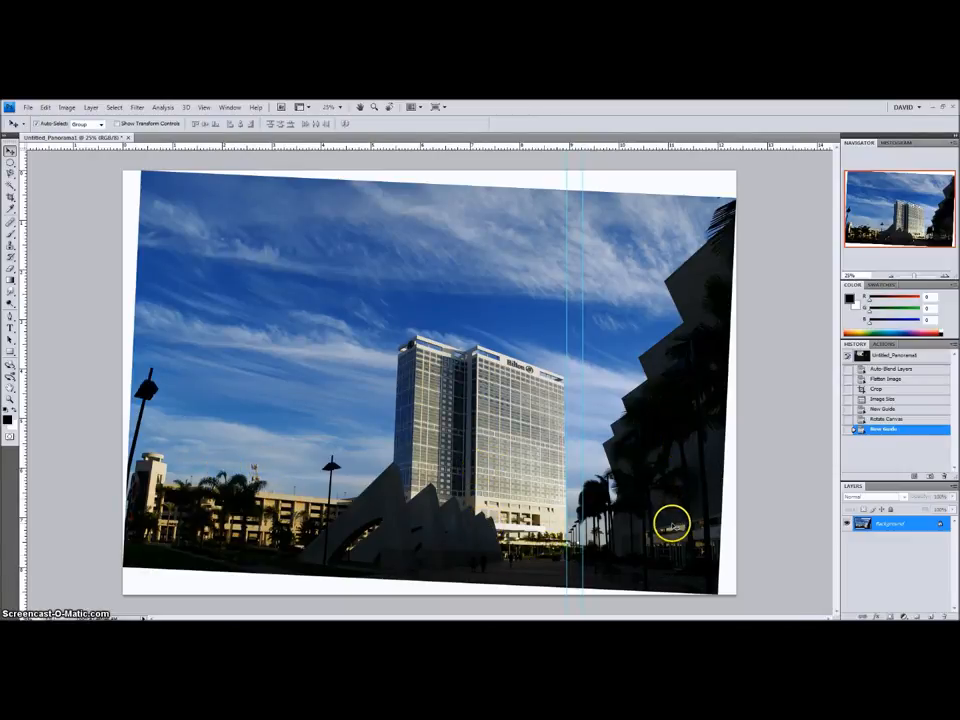
mouse_move(145, 430)
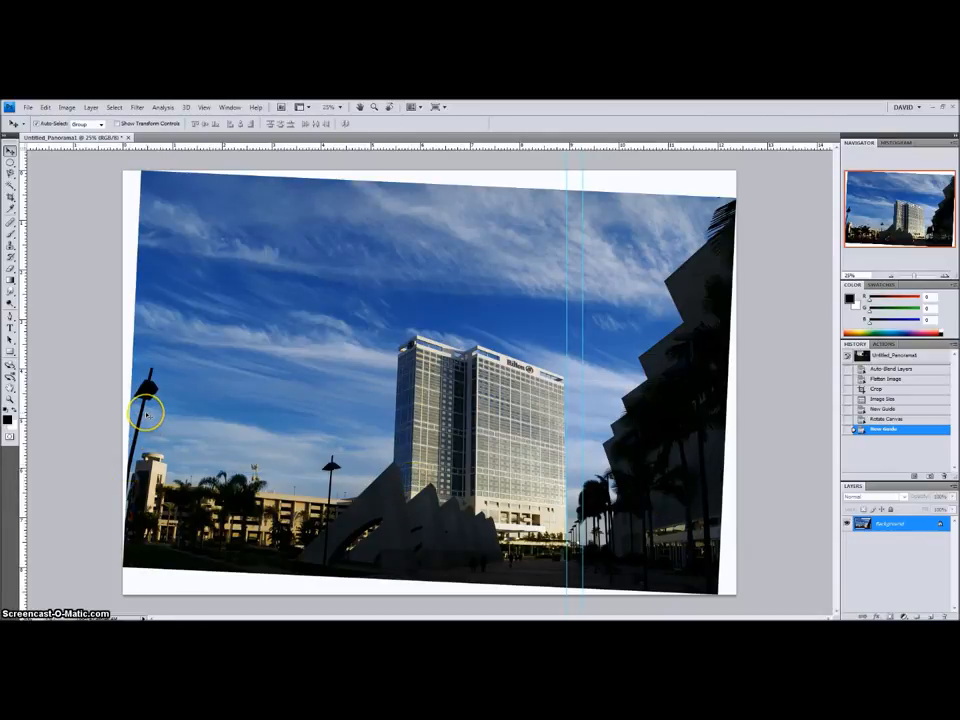
Delete the Rotate Canvas and New Guide states from the History panel
click(895, 418)
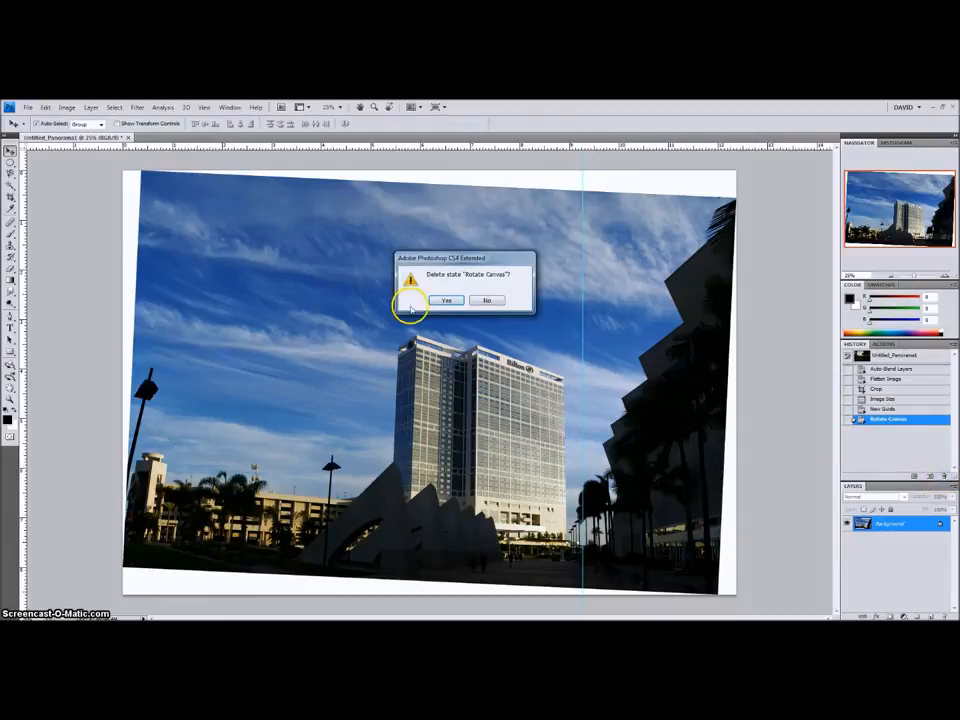
click(446, 300)
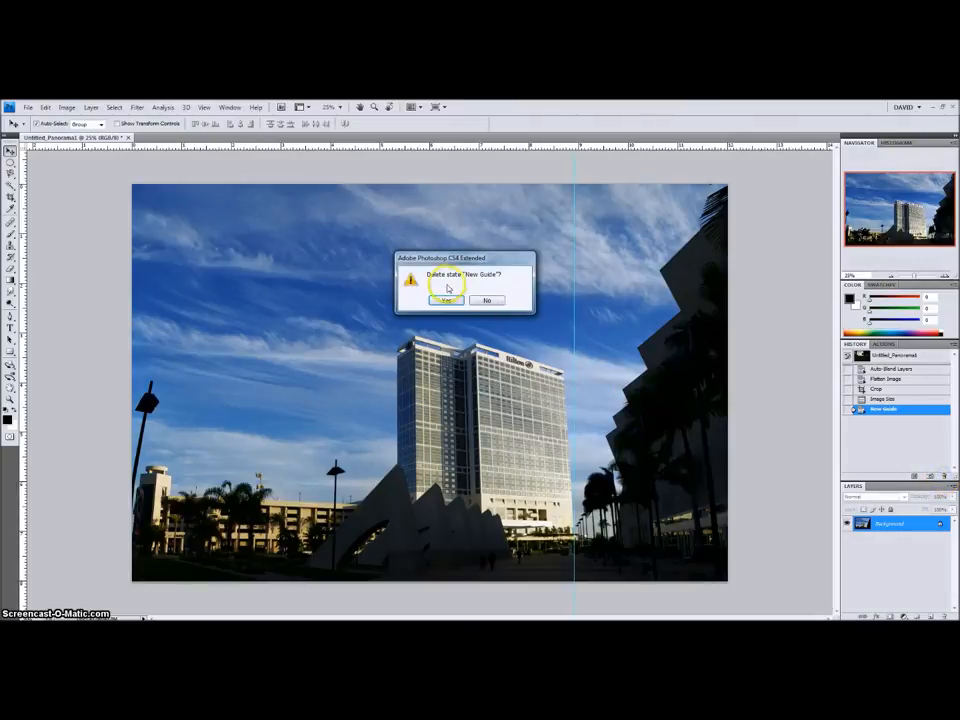
click(446, 300)
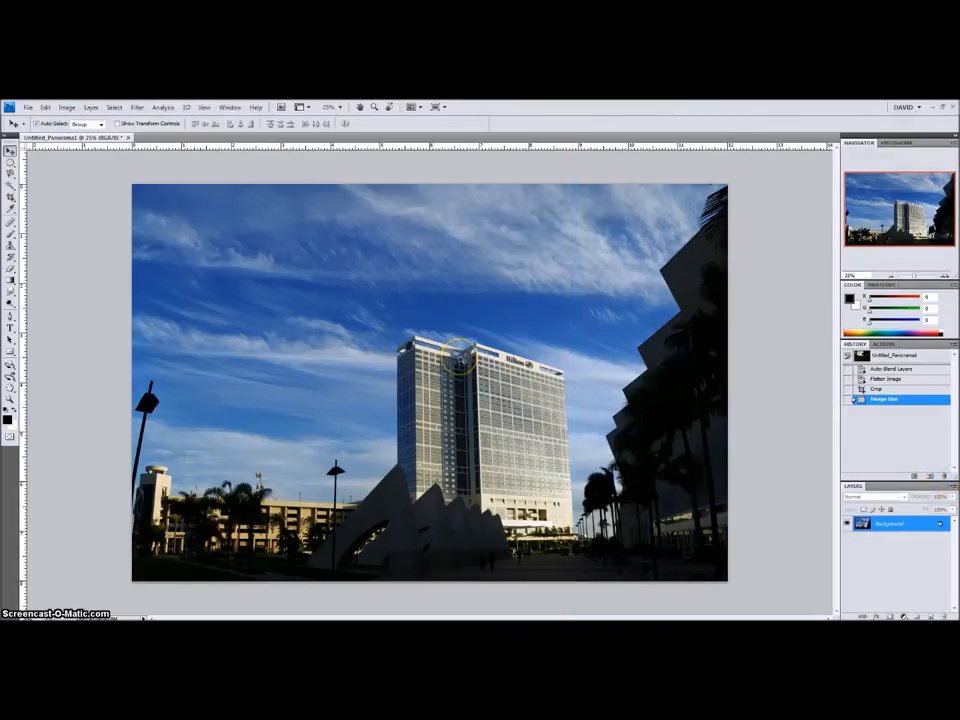
mouse_move(462, 362)
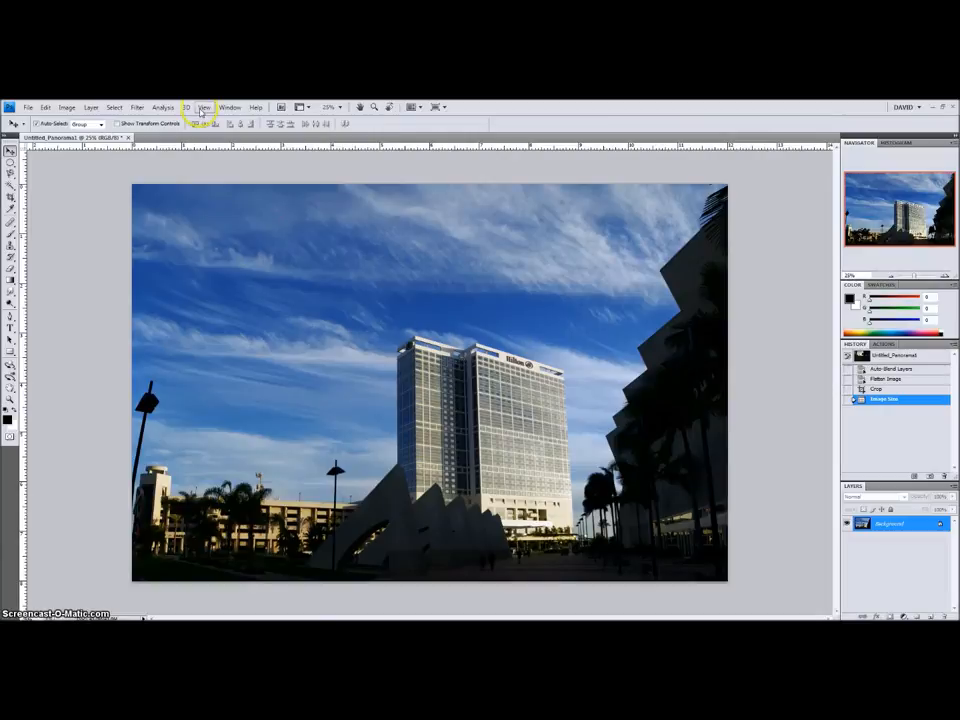
click(137, 107)
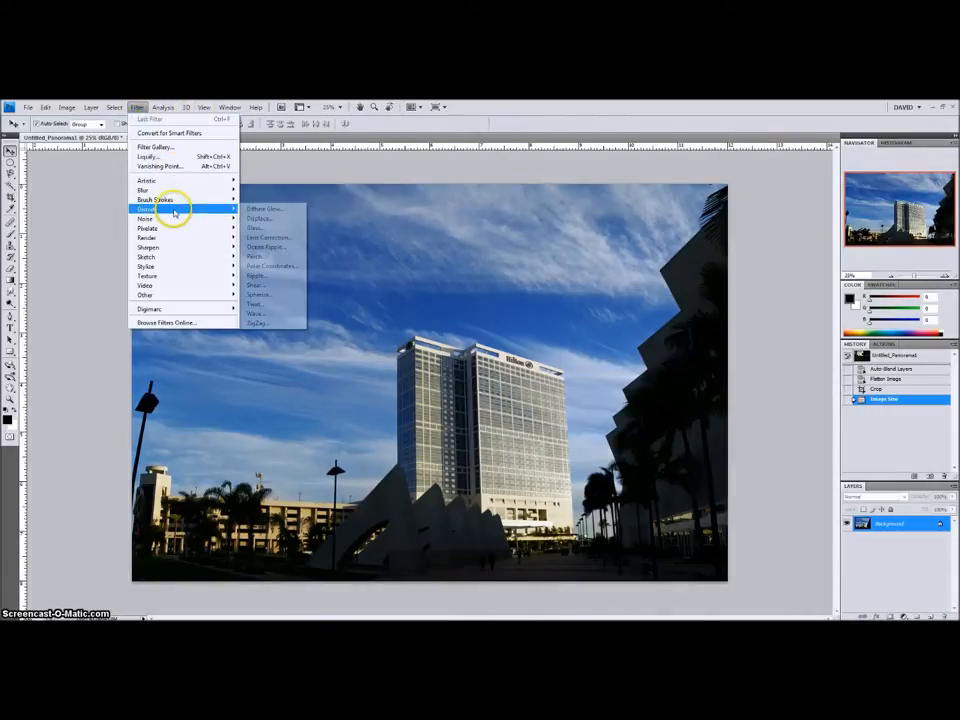
mouse_move(270, 238)
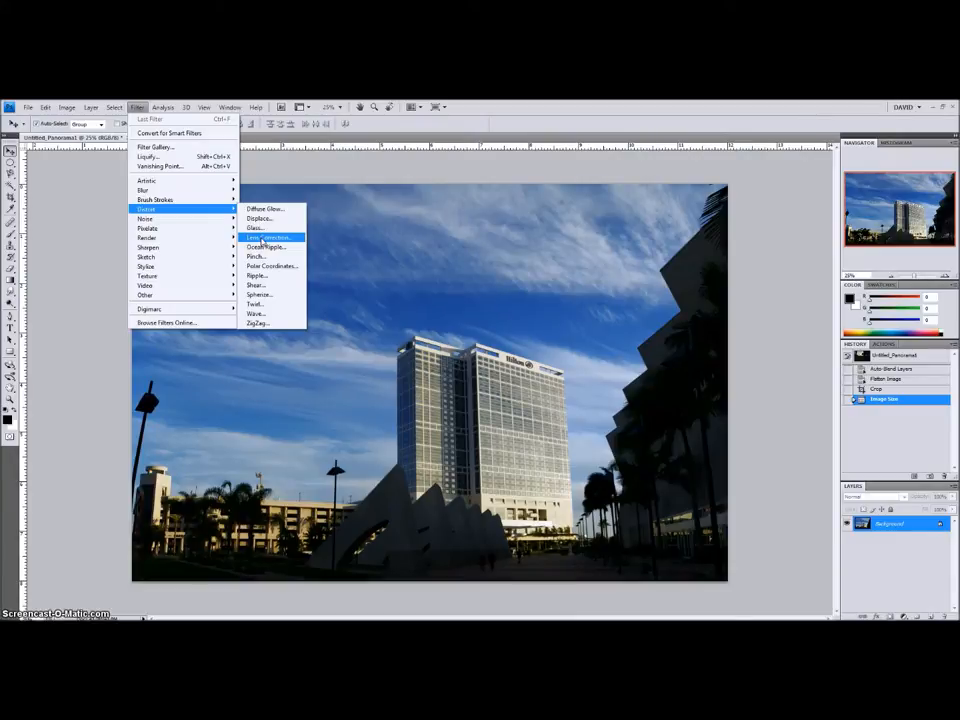
click(268, 237)
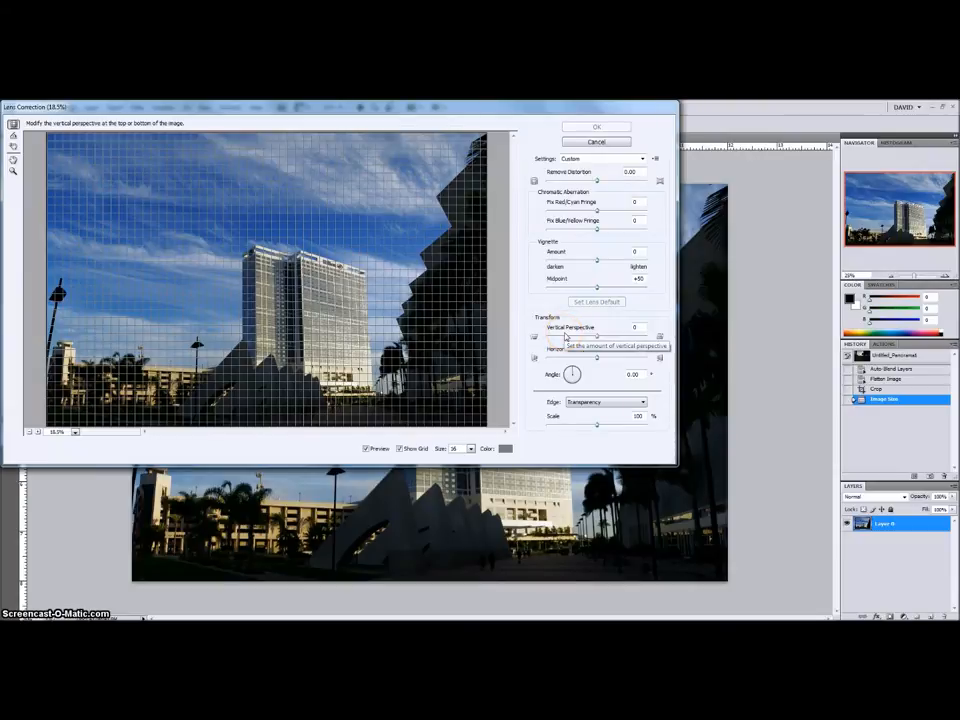
click(596, 127)
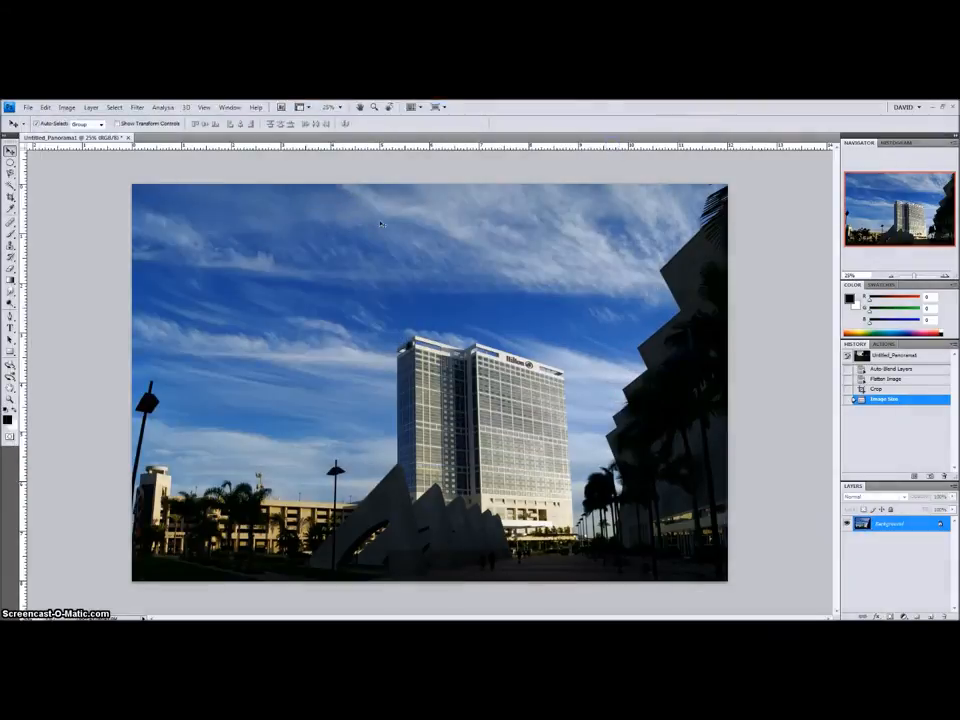
mouse_move(240, 272)
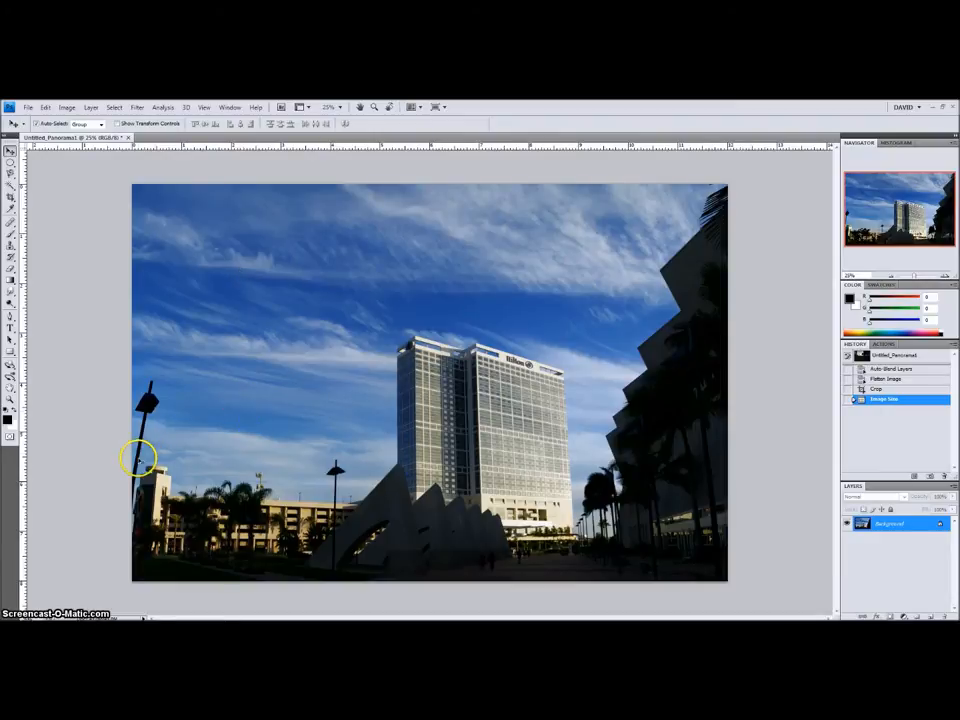
mouse_move(143, 560)
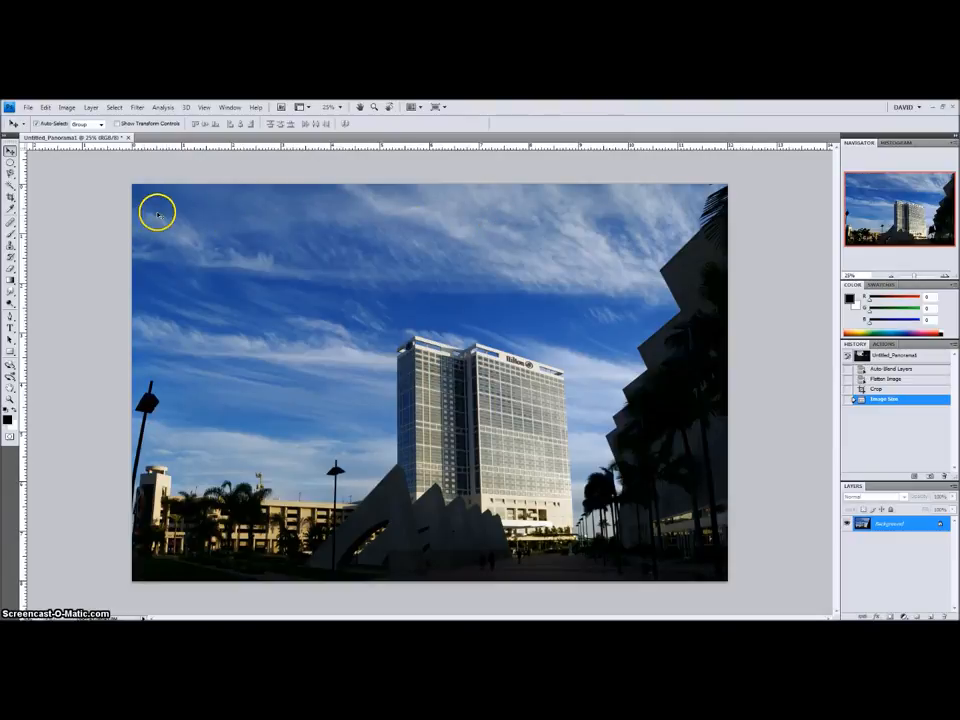
mouse_move(67, 107)
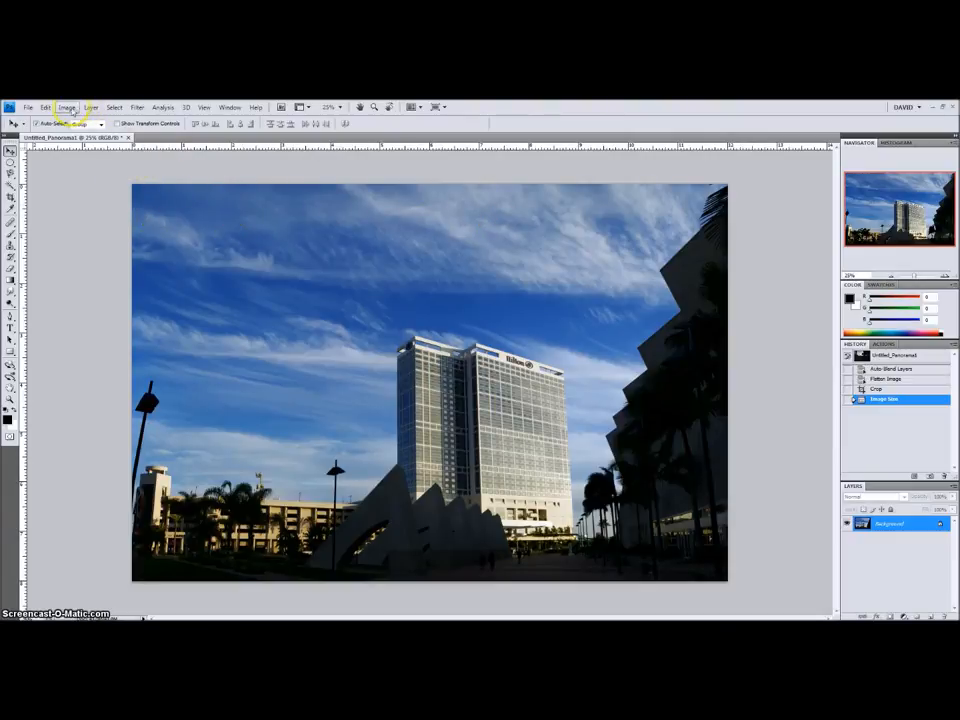
click(66, 107)
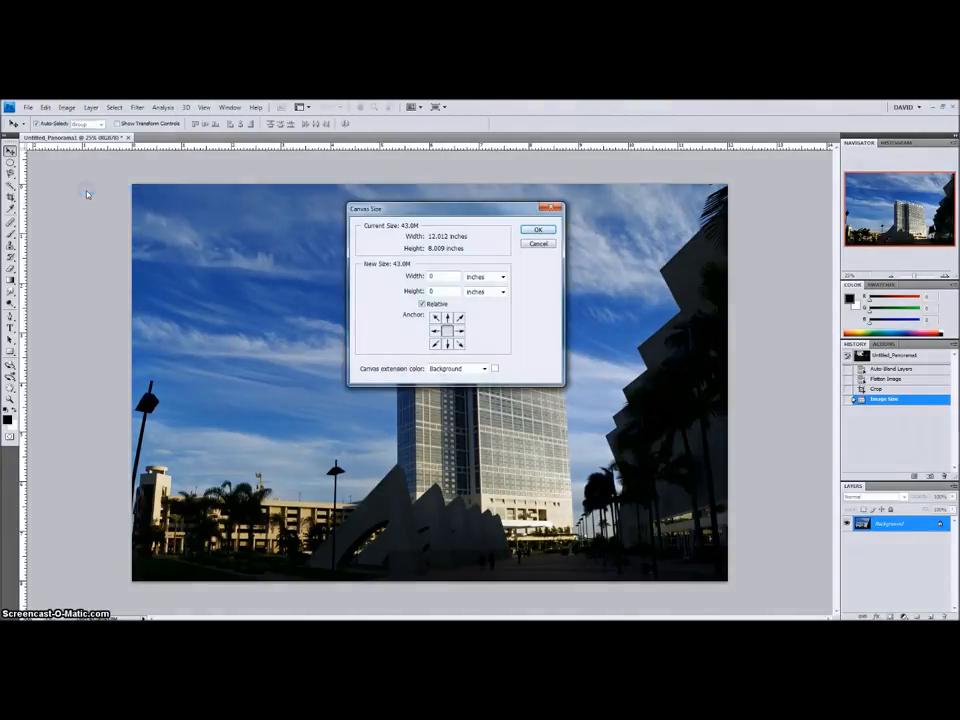
click(500, 277)
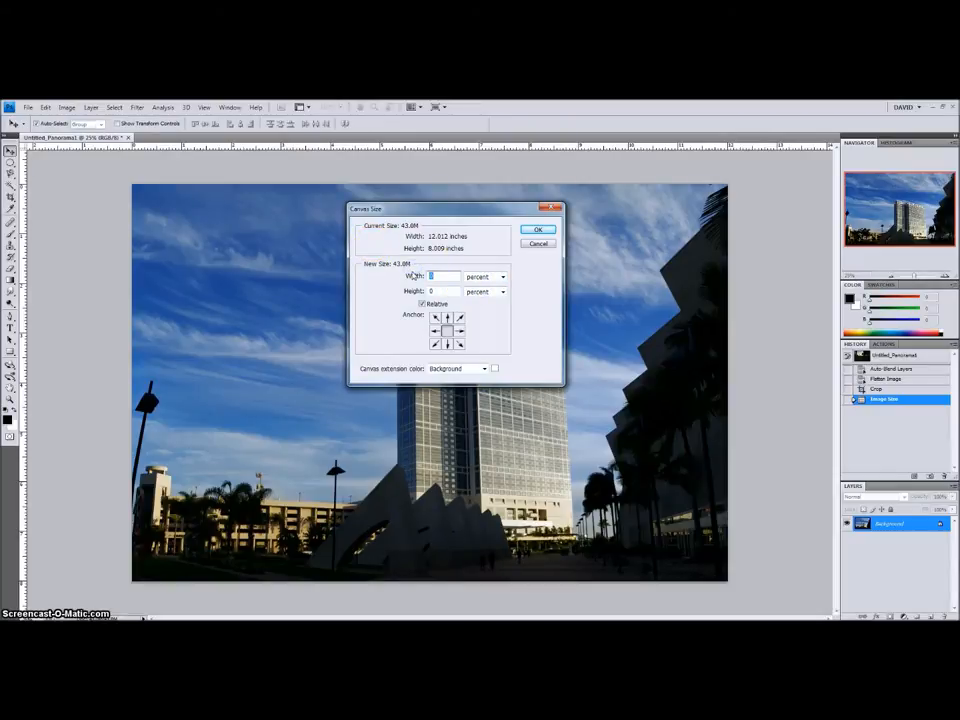
text(30)
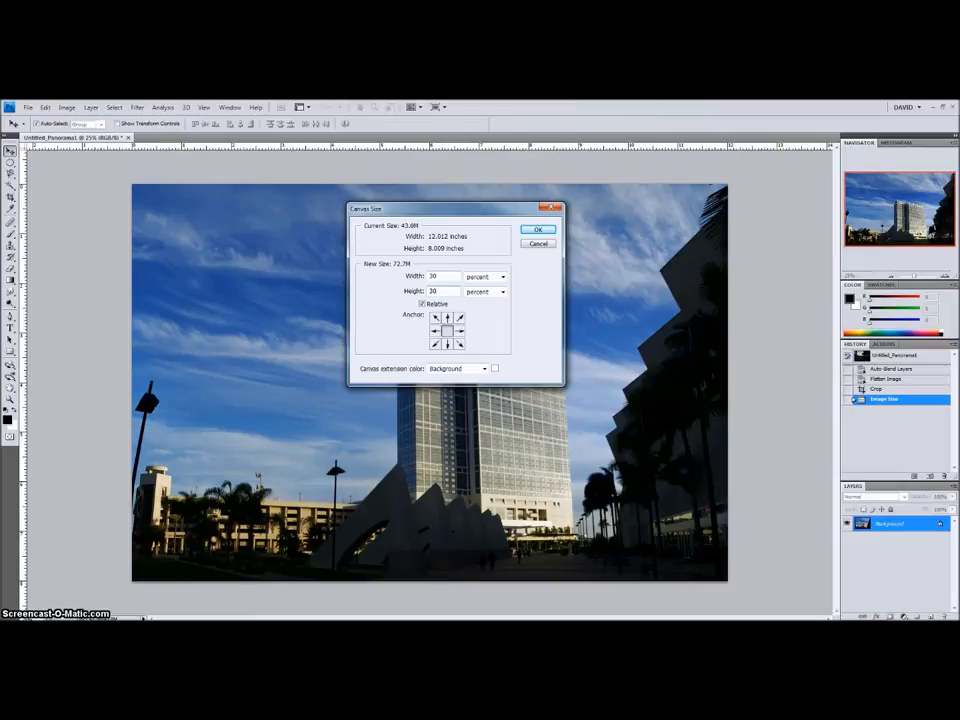
click(537, 229)
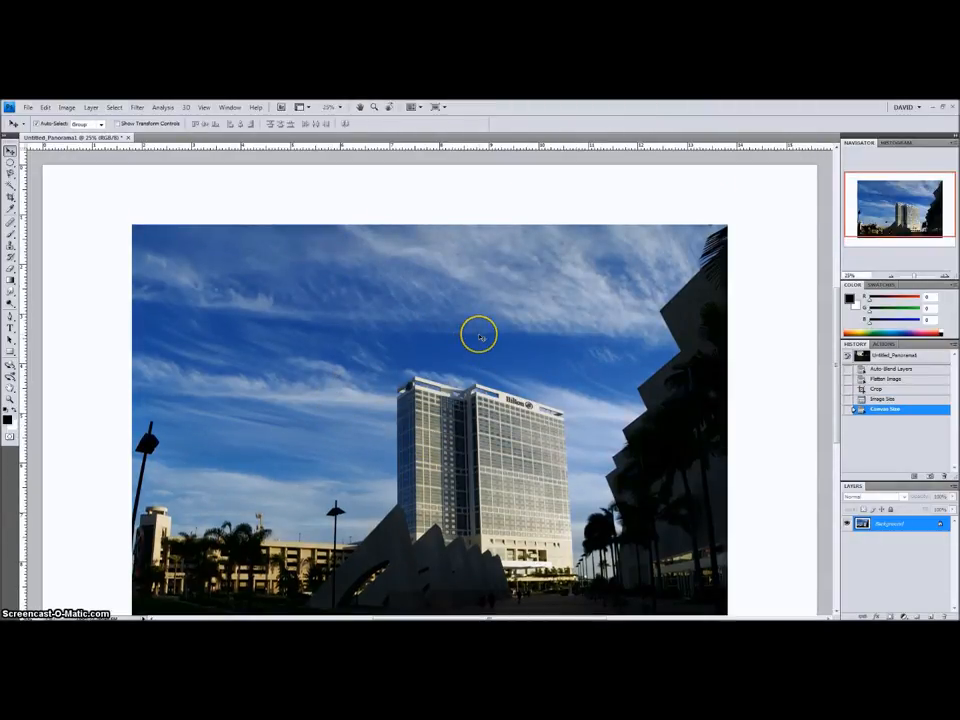
mouse_move(393, 222)
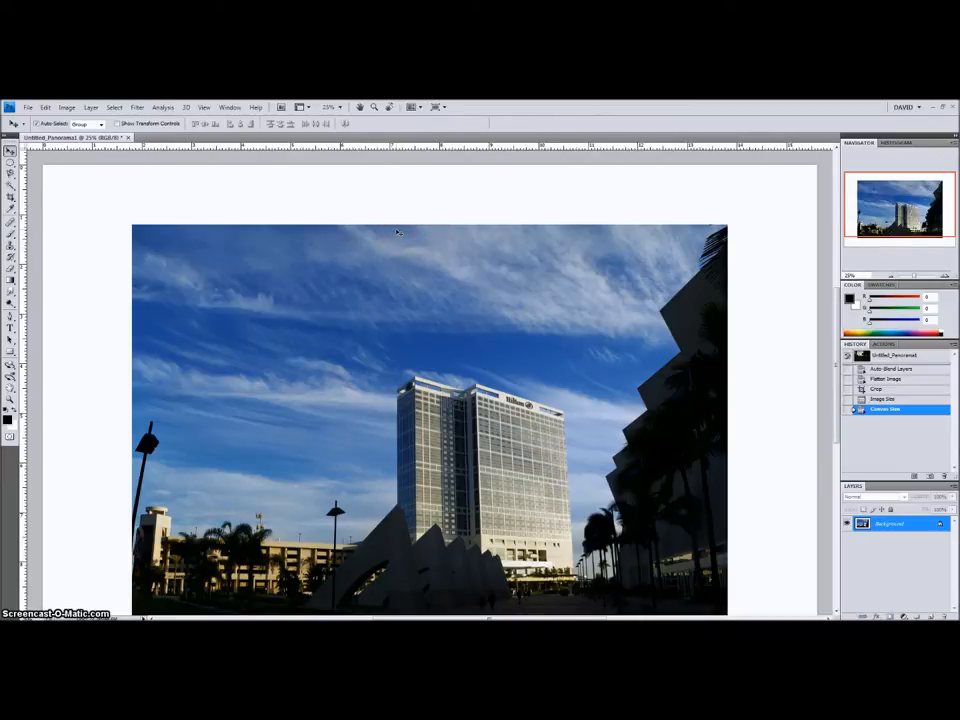
mouse_move(390, 362)
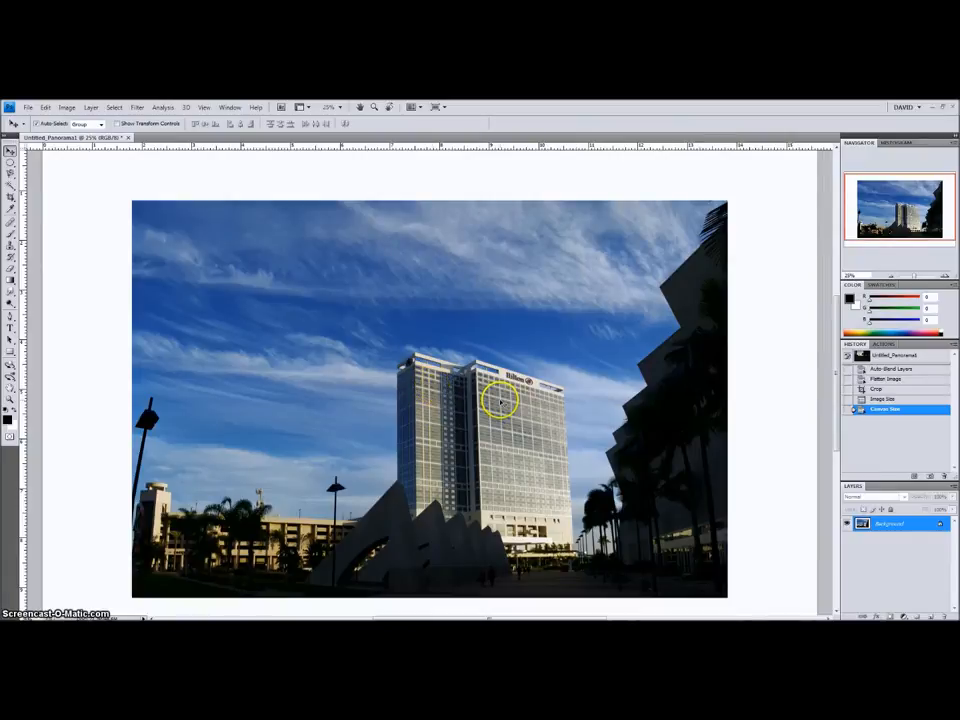
mouse_move(560, 405)
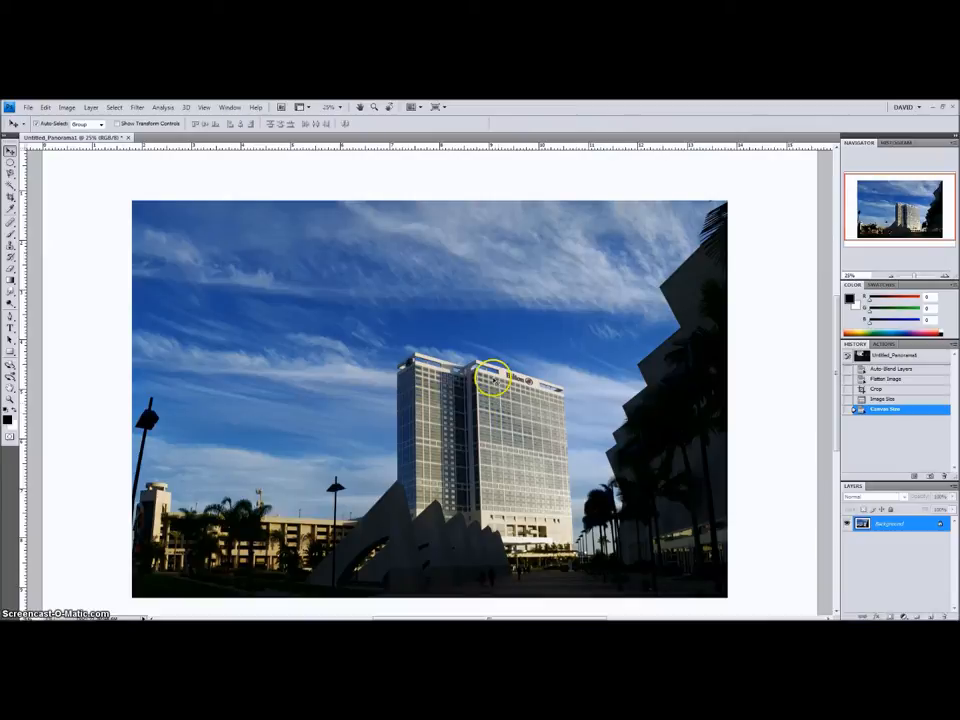
mouse_move(430, 208)
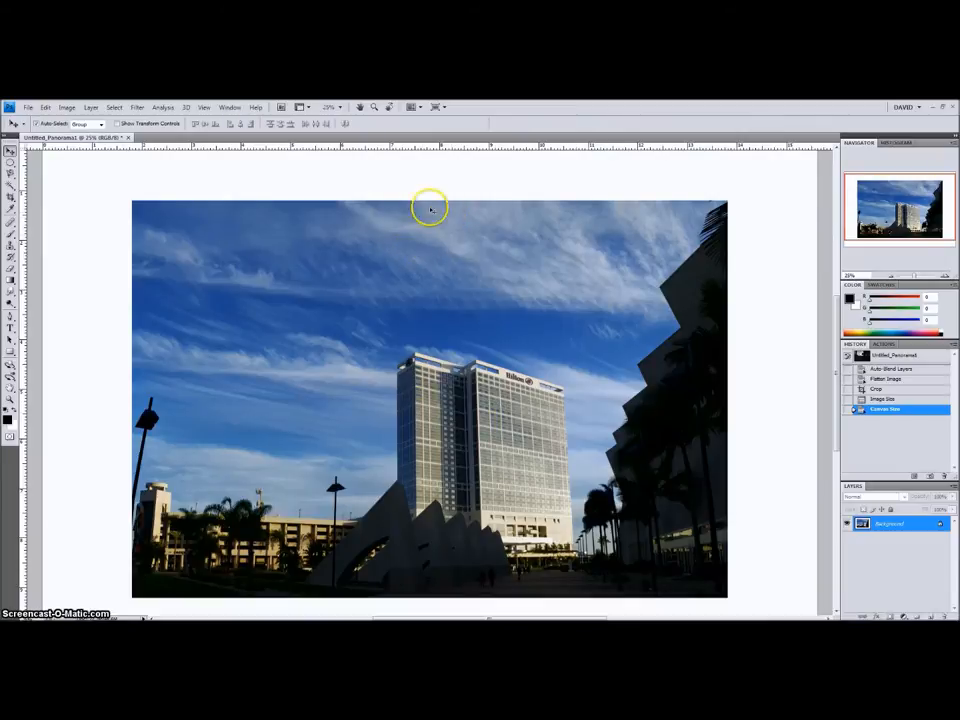
mouse_move(443, 224)
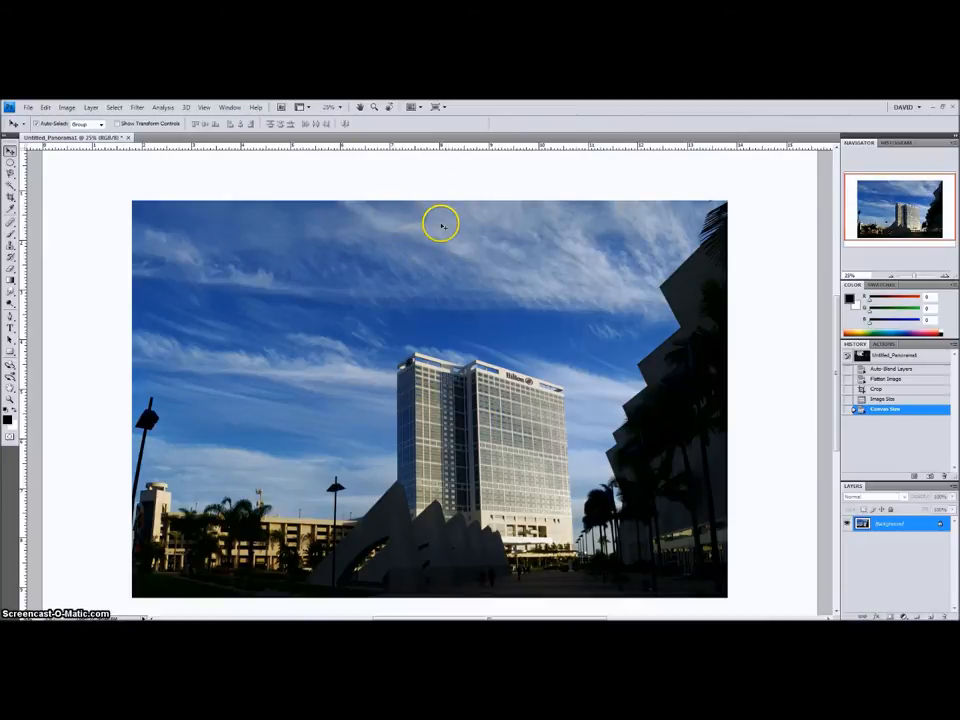
mouse_move(422, 221)
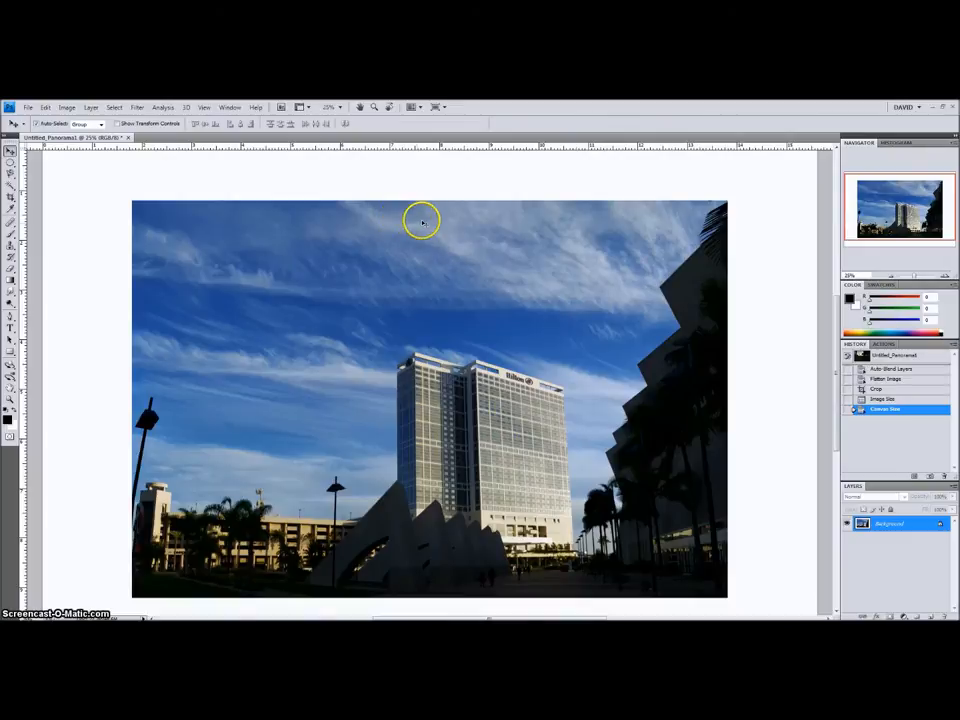
mouse_move(449, 219)
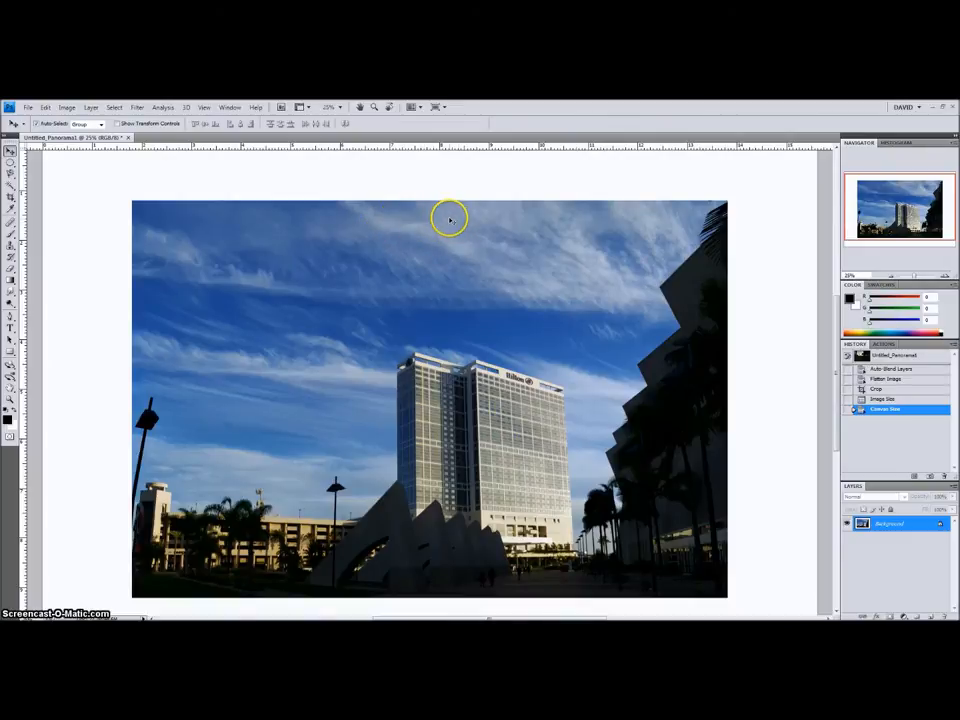
mouse_move(548, 418)
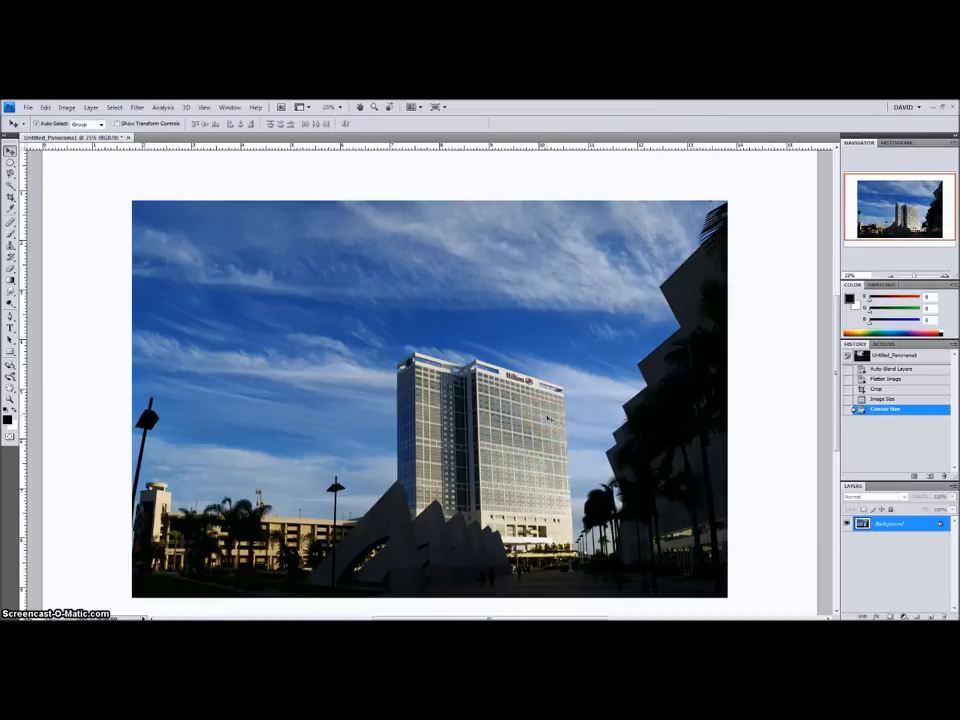
mouse_move(475, 388)
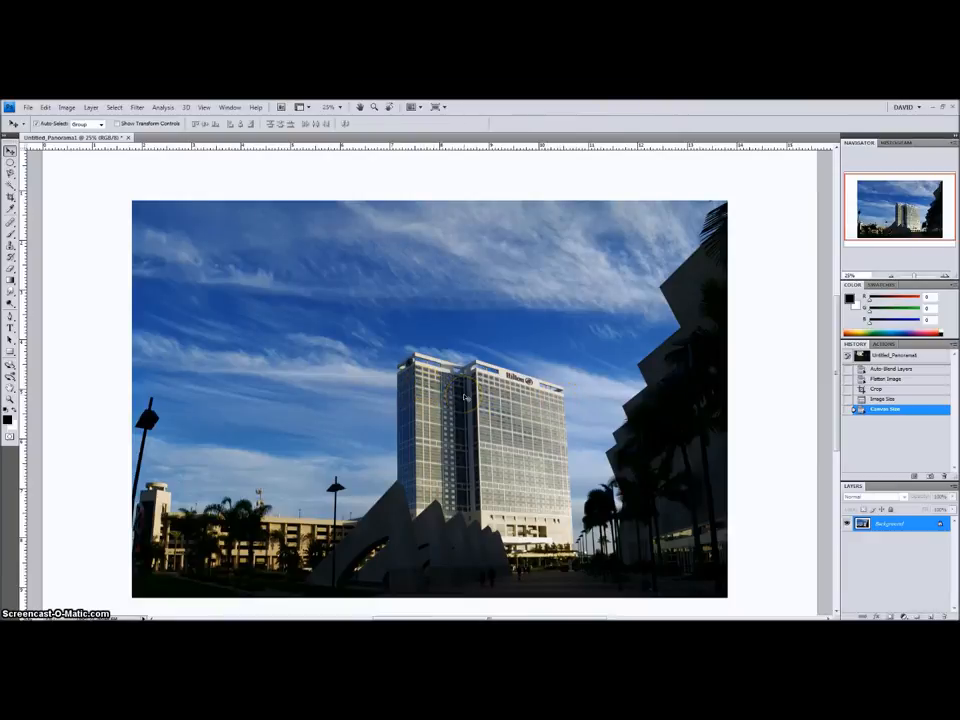
Open Filter > Distort > Lens Correction on the hotel panorama
click(137, 107)
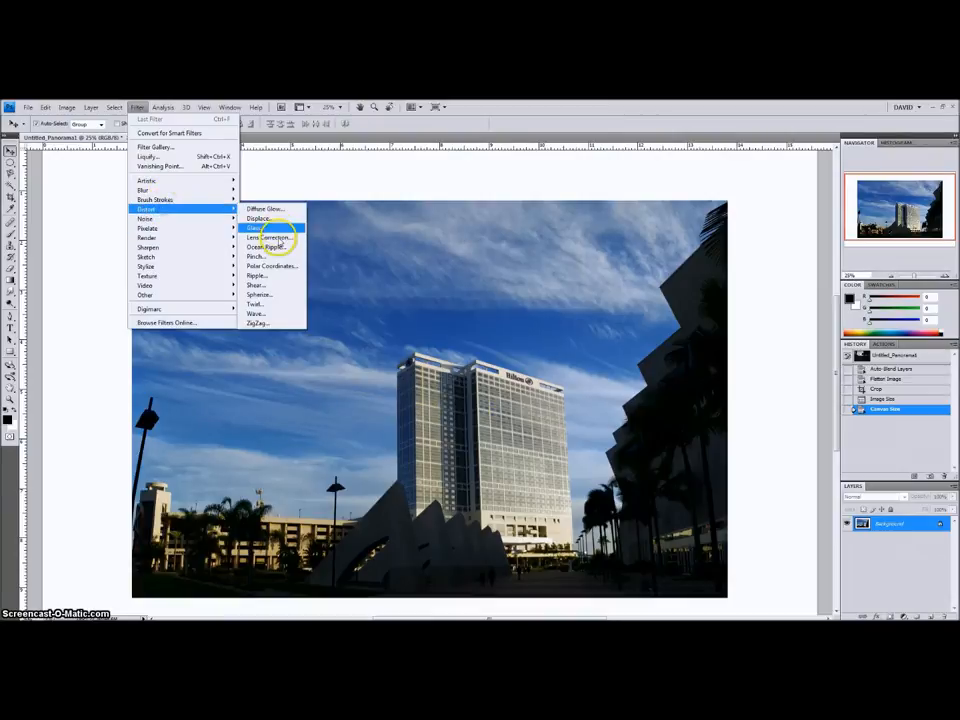
click(270, 238)
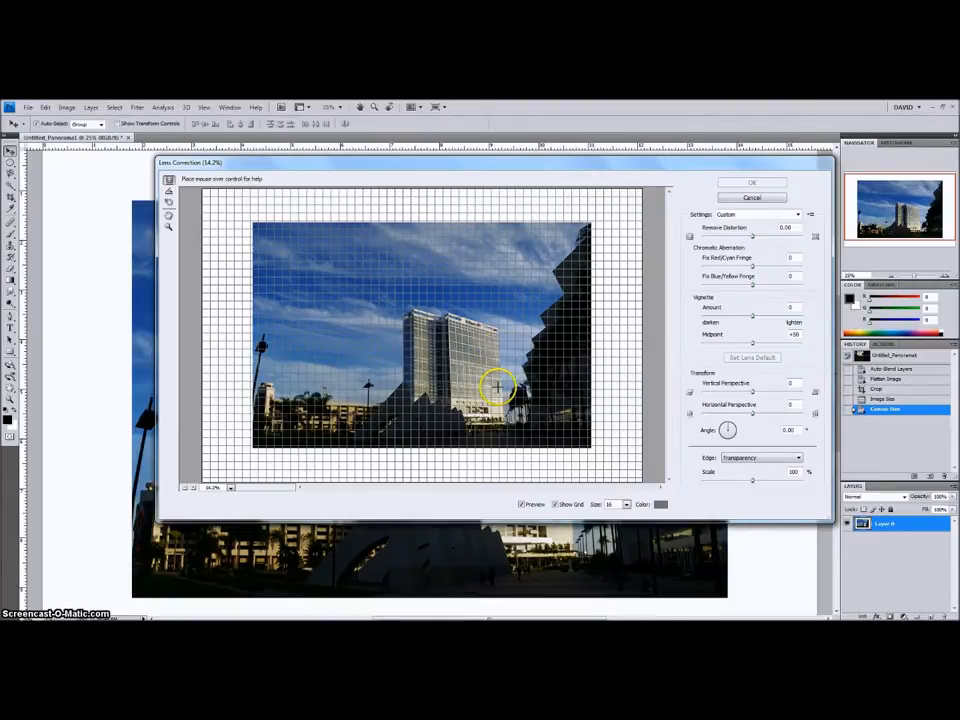
mouse_move(498, 340)
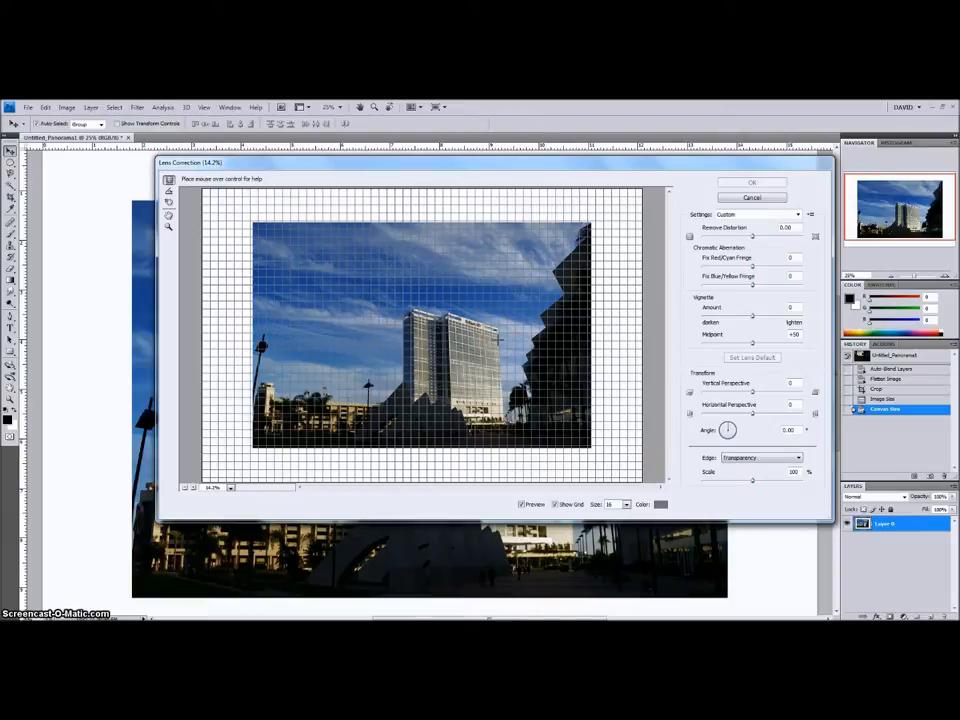
mouse_move(498, 408)
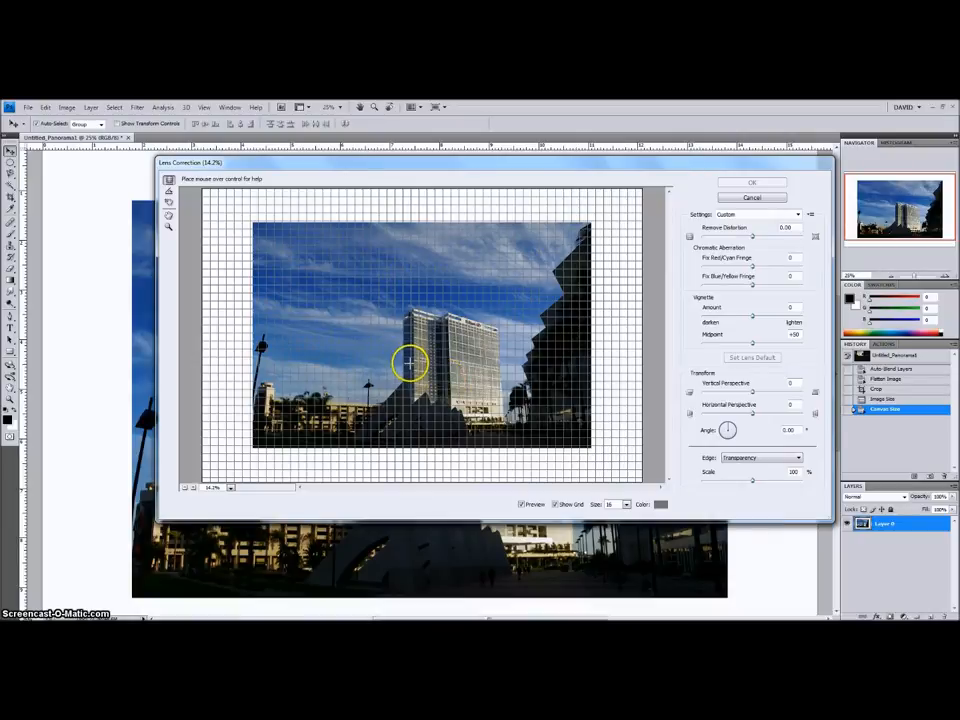
mouse_move(405, 318)
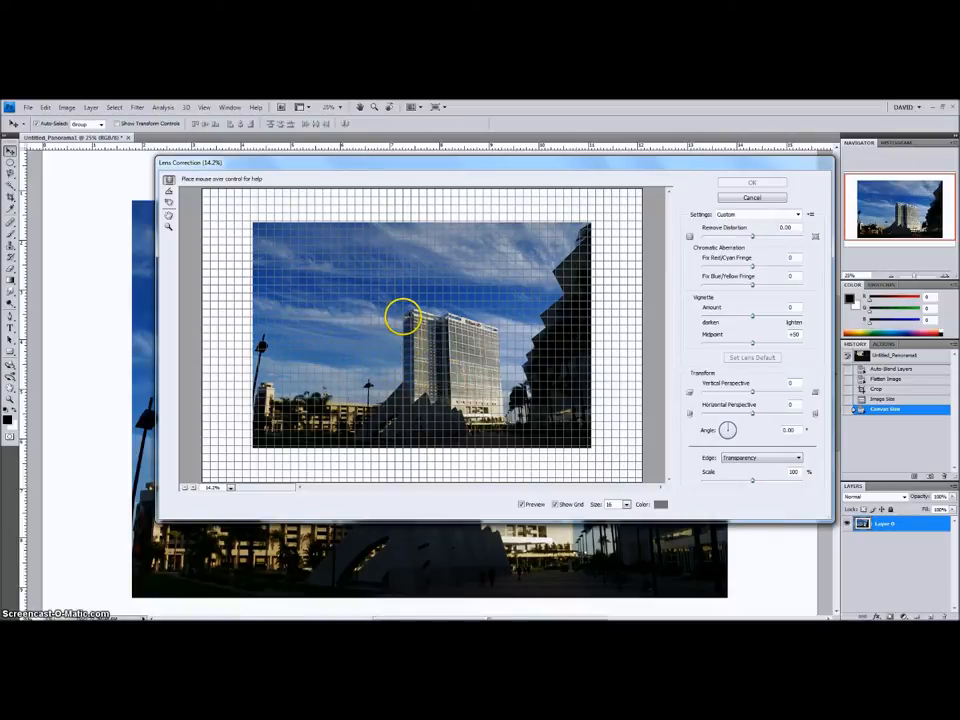
mouse_move(400, 368)
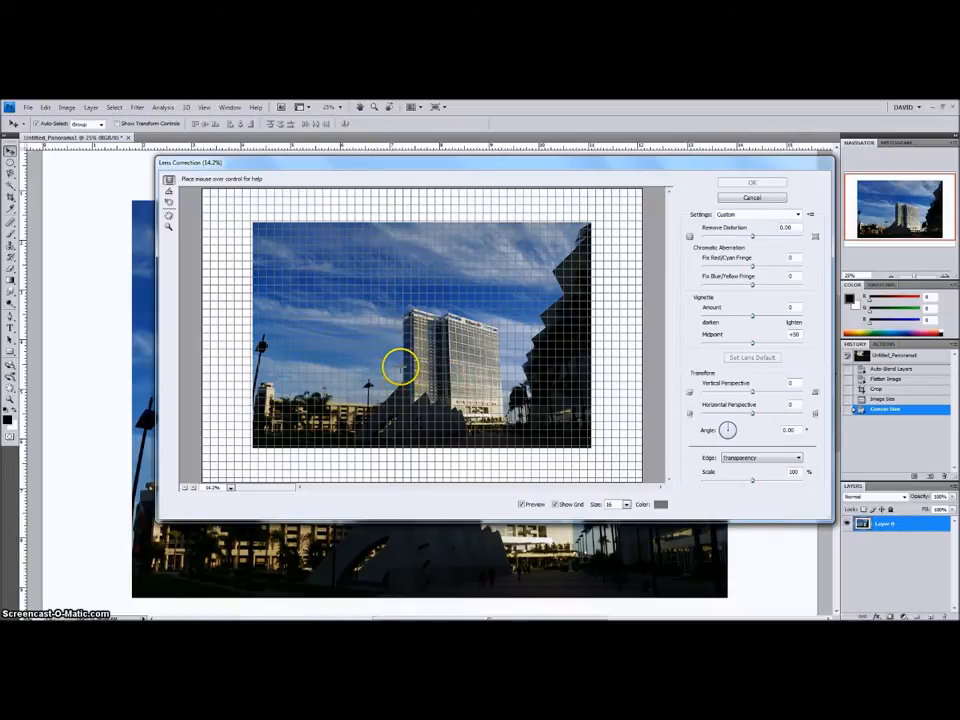
mouse_move(513, 372)
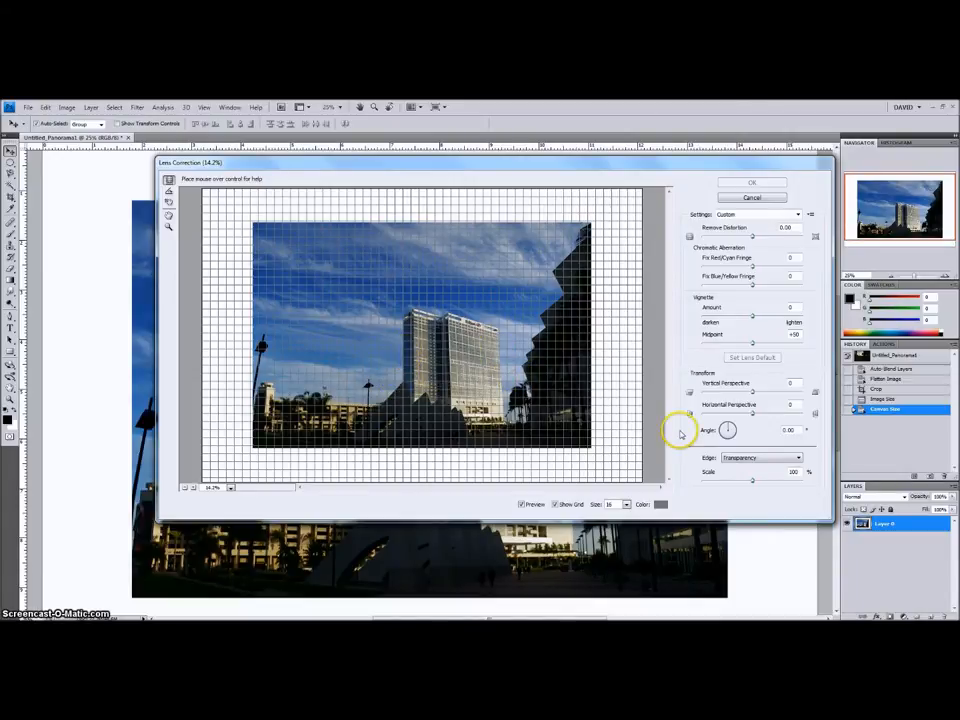
mouse_move(740, 390)
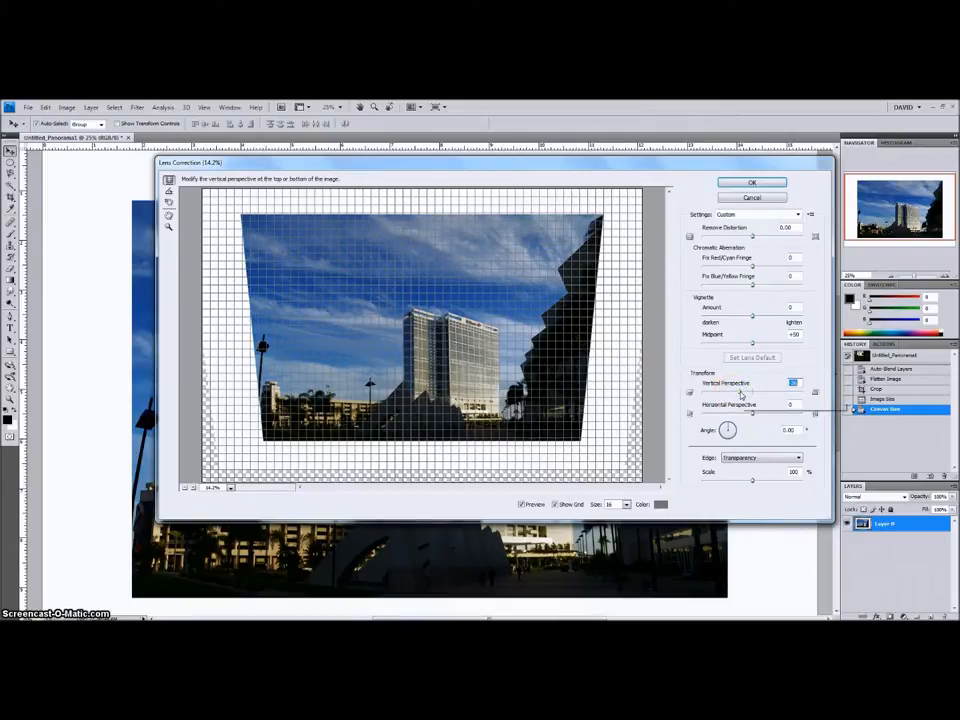
mouse_move(497, 402)
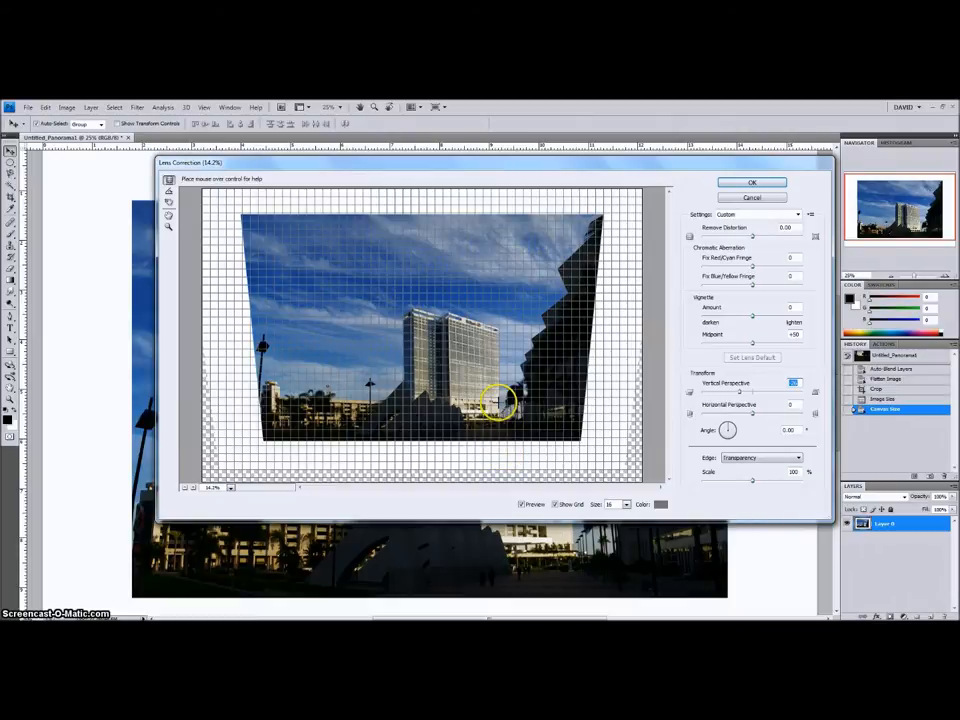
mouse_move(497, 352)
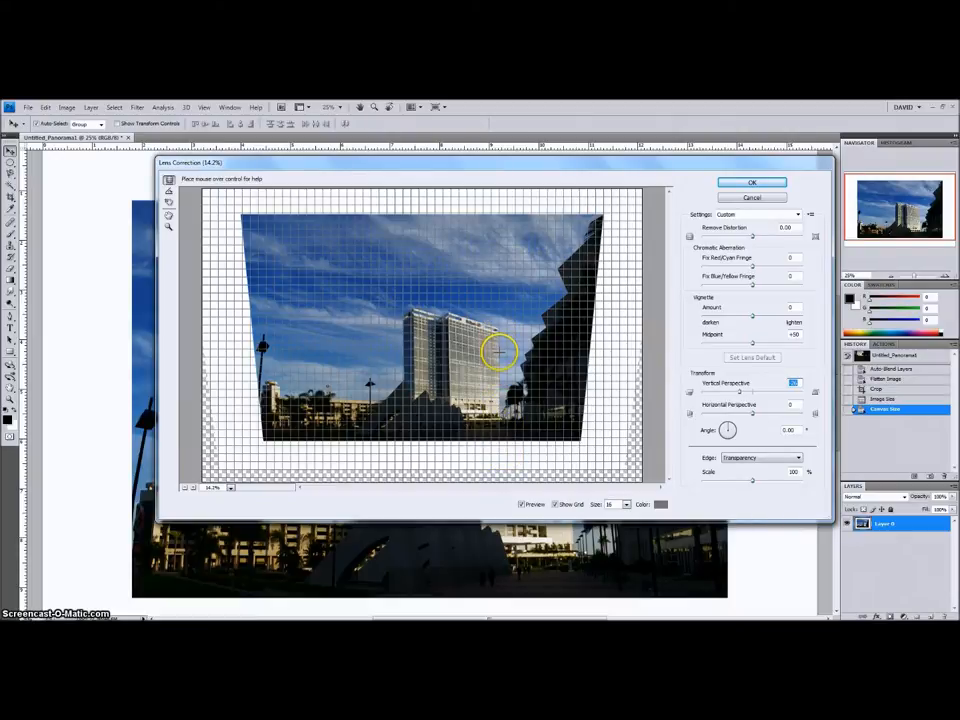
mouse_move(405, 327)
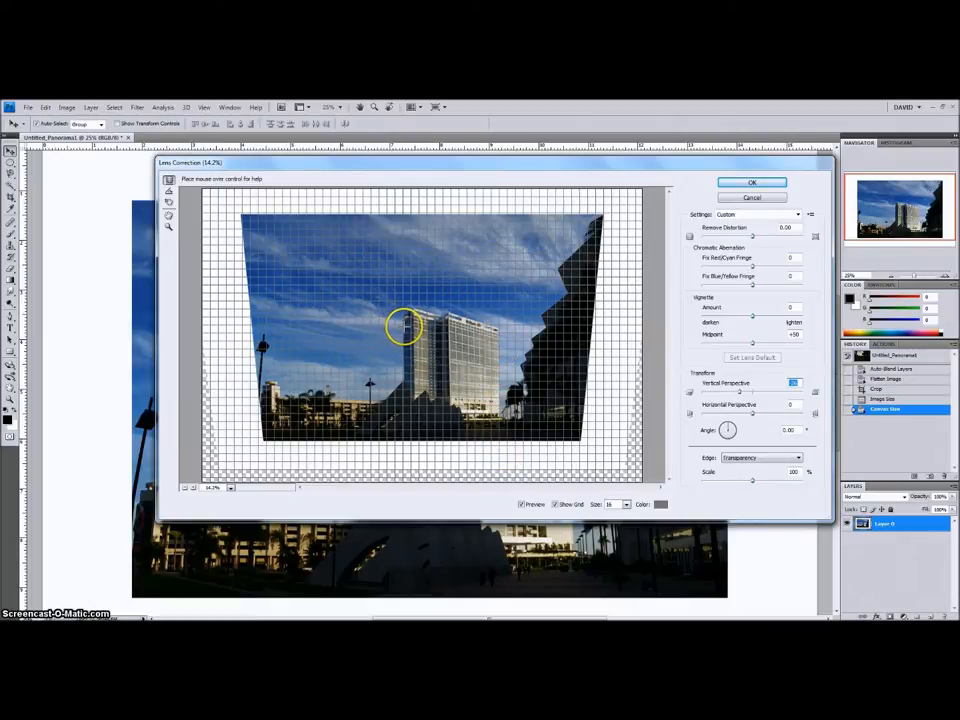
mouse_move(443, 338)
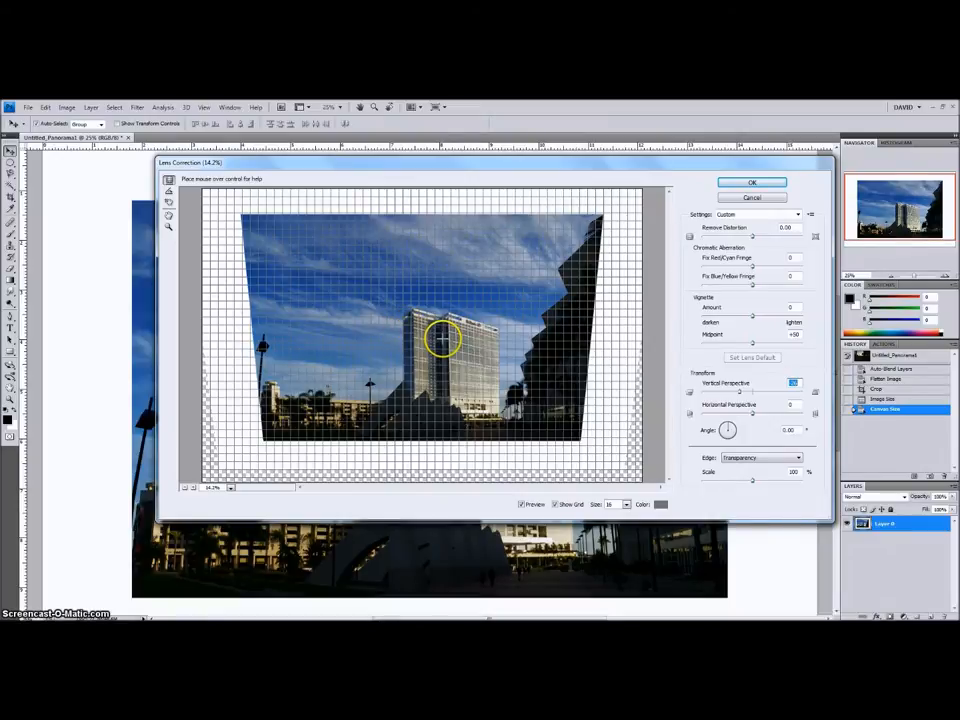
mouse_move(437, 458)
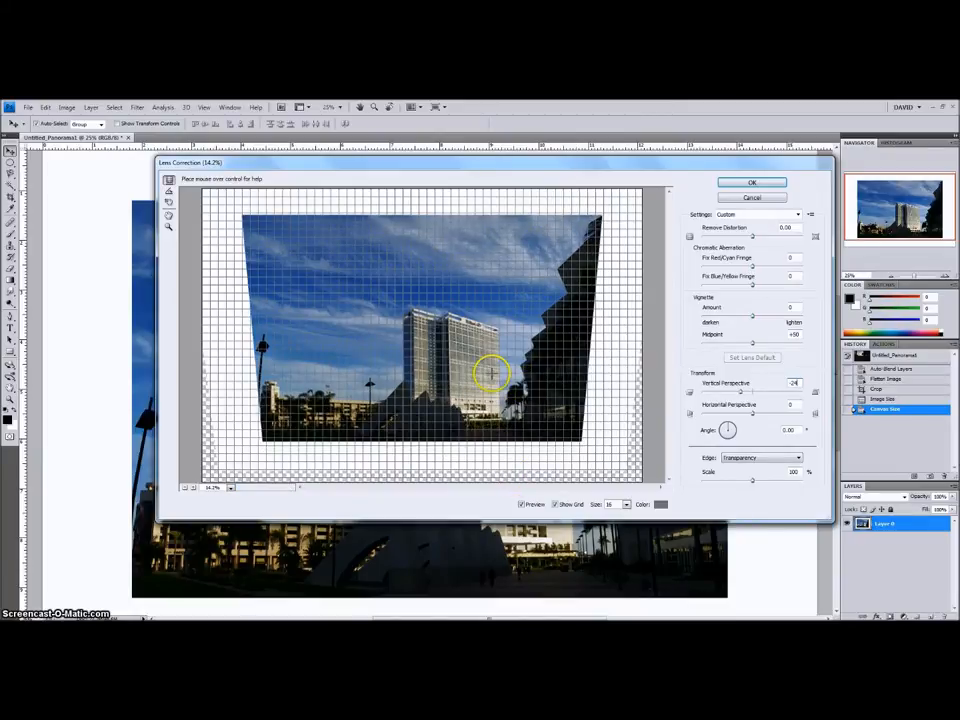
Zoom the Lens Correction preview in on the hotel to check its edges against the grid
click(229, 489)
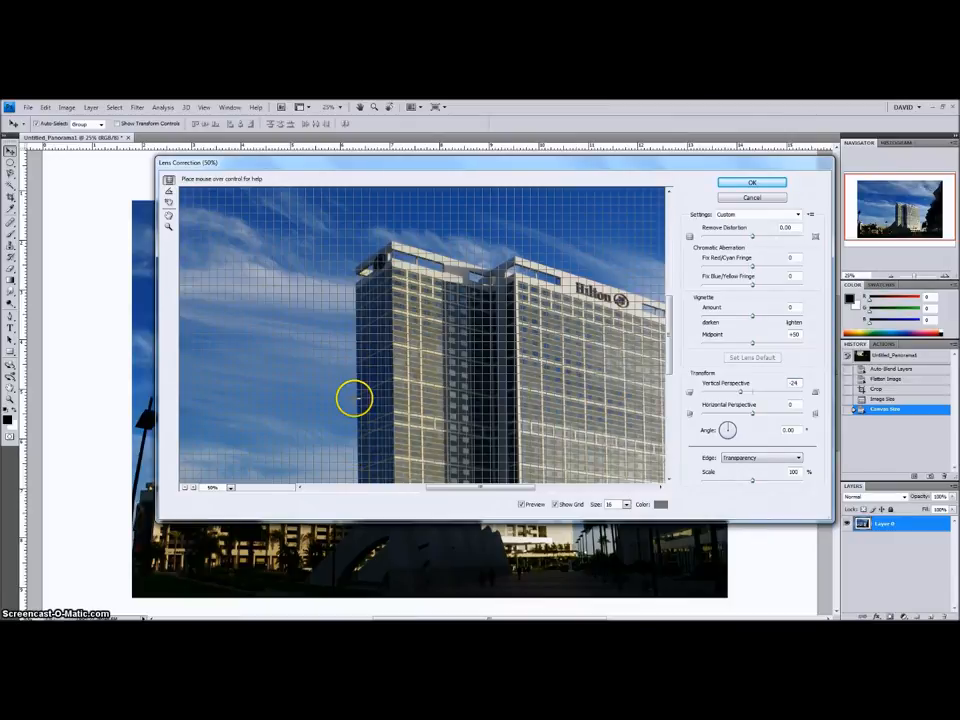
mouse_move(352, 296)
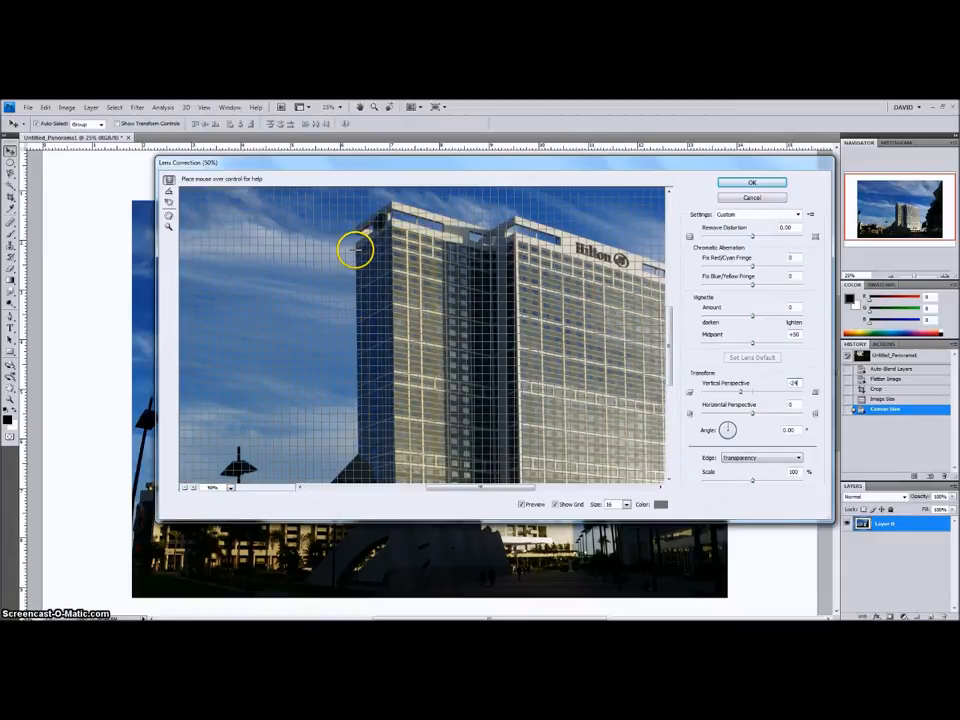
mouse_move(353, 237)
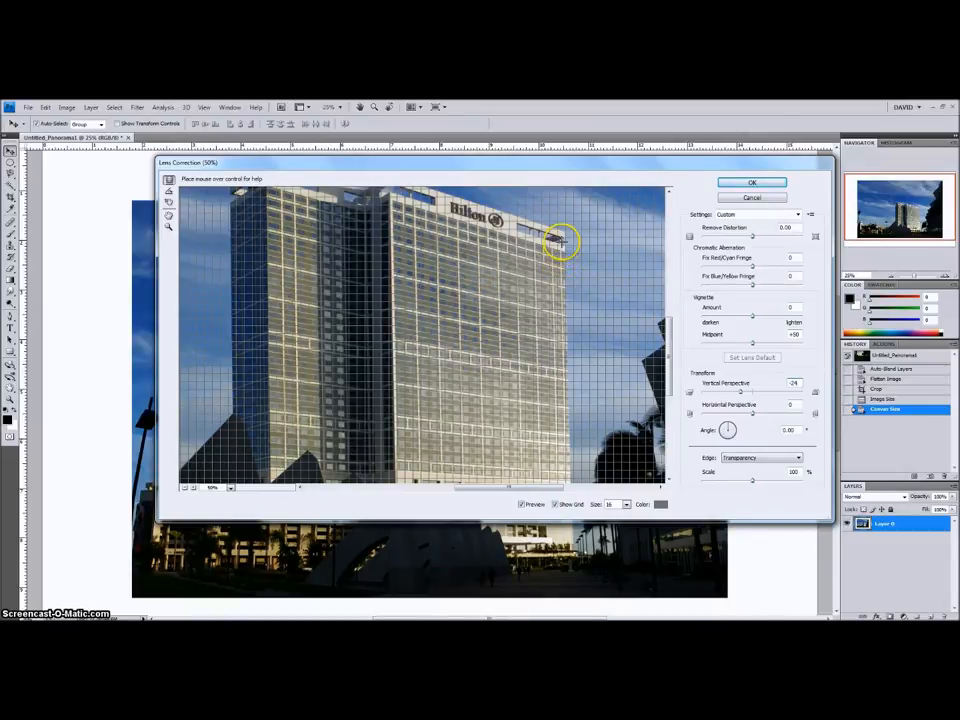
mouse_move(555, 310)
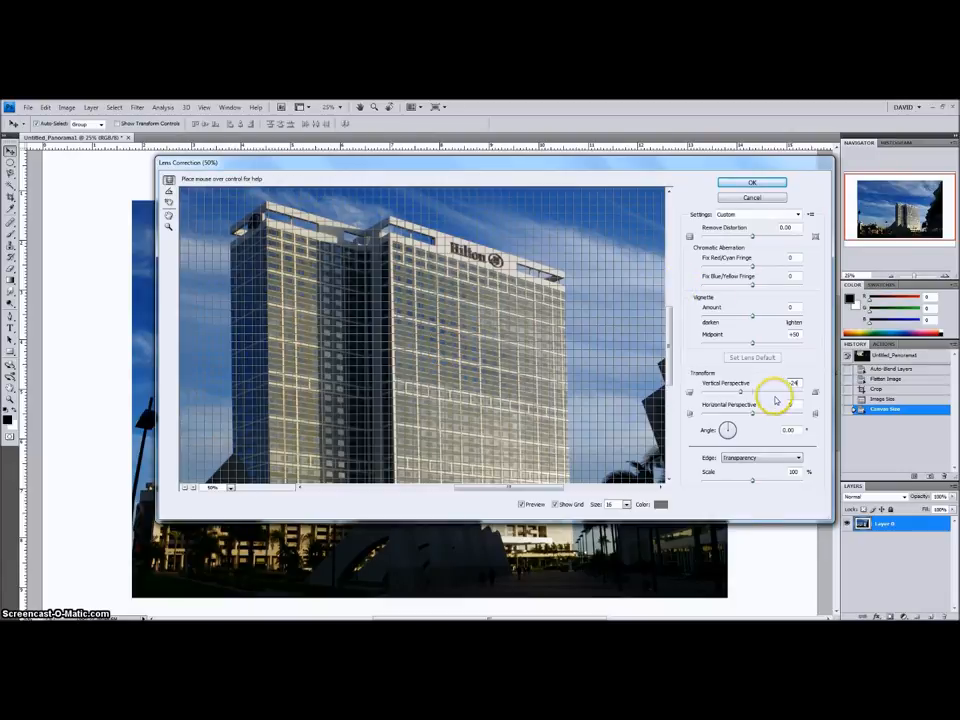
mouse_move(778, 410)
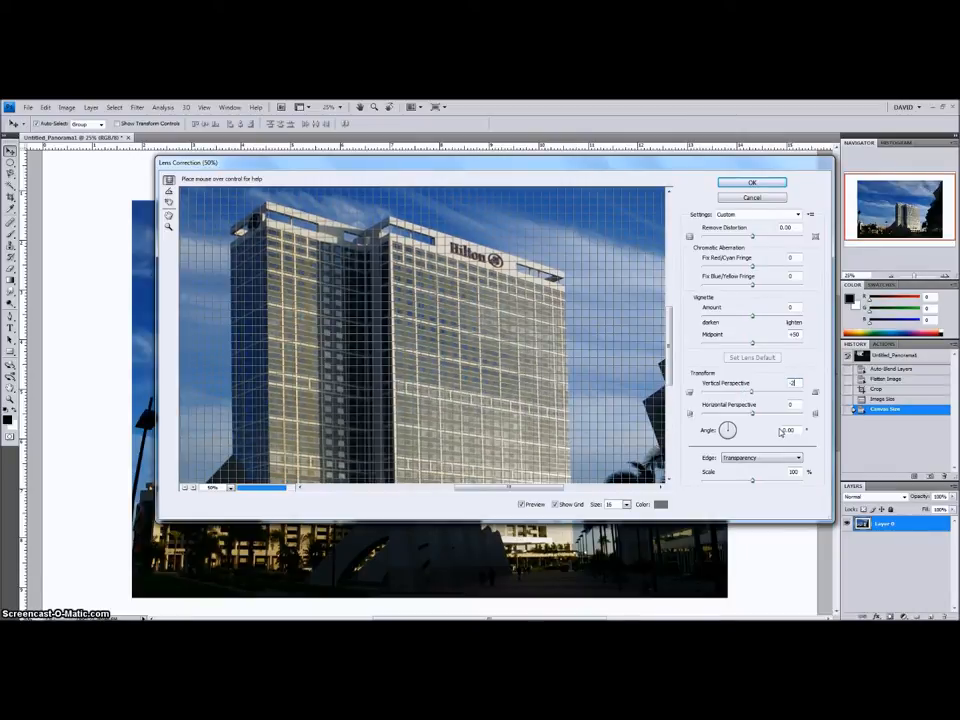
Set Vertical Perspective to -22, then toggle Preview off and on to compare
drag(753, 390, 745, 390)
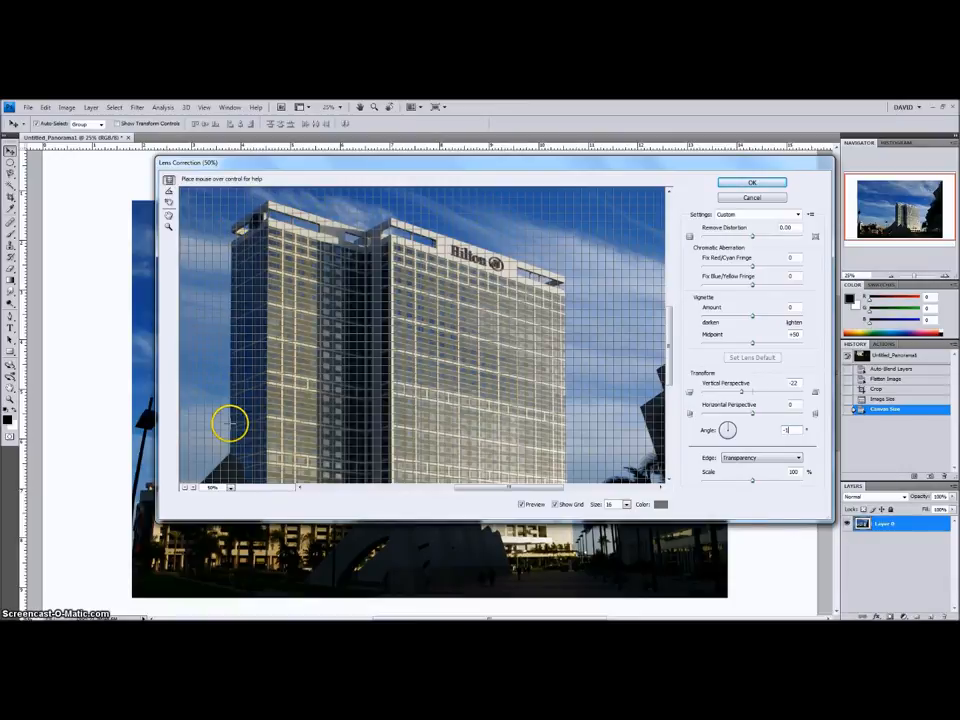
mouse_move(240, 235)
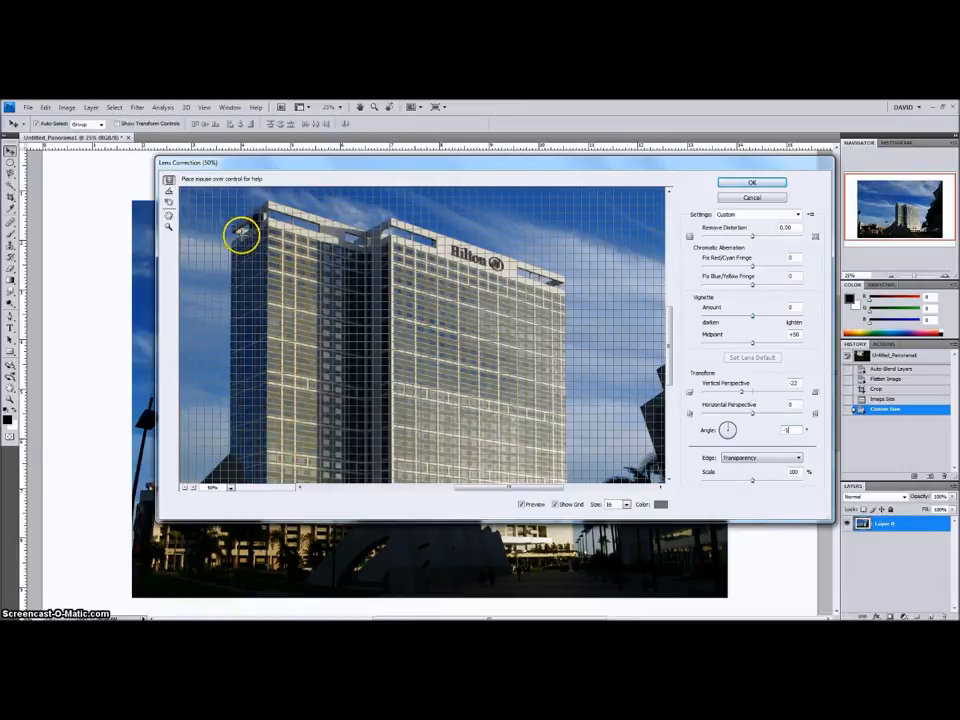
mouse_move(727, 330)
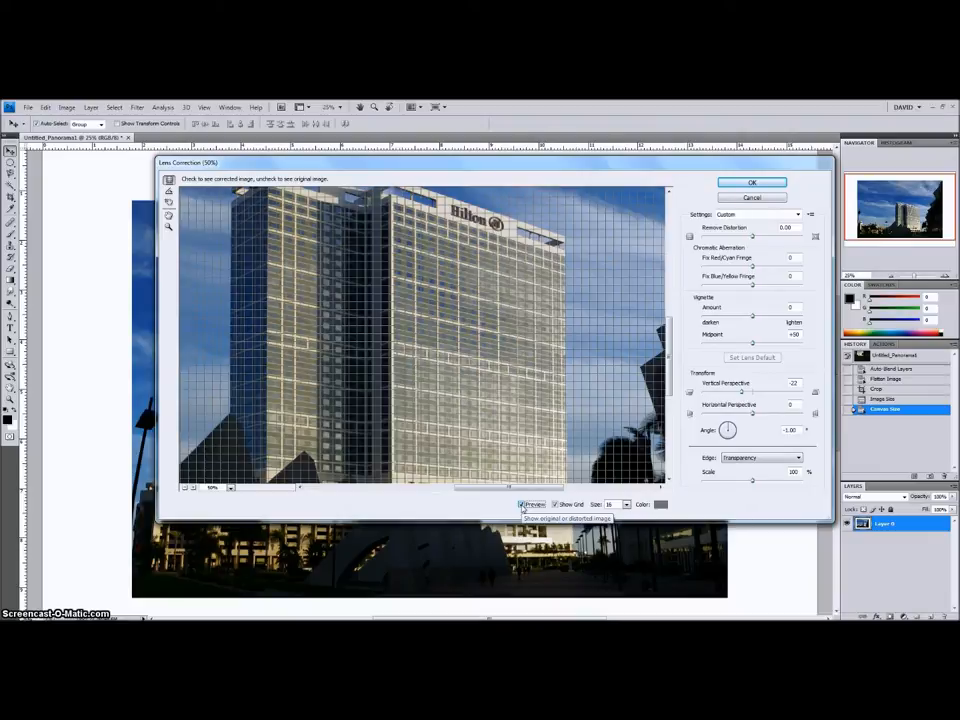
click(522, 504)
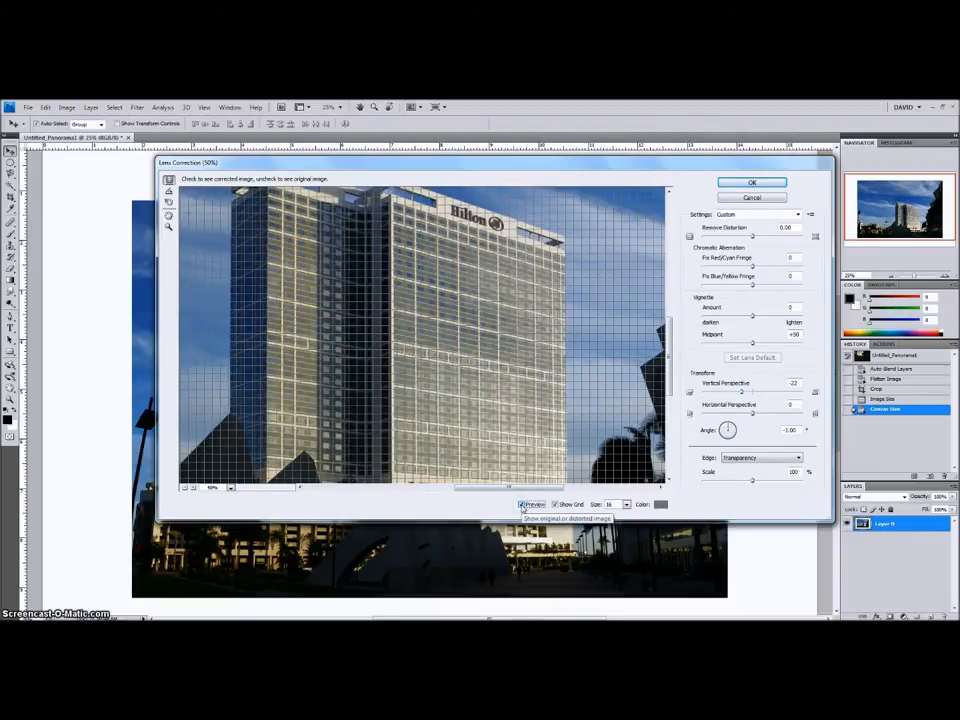
click(752, 182)
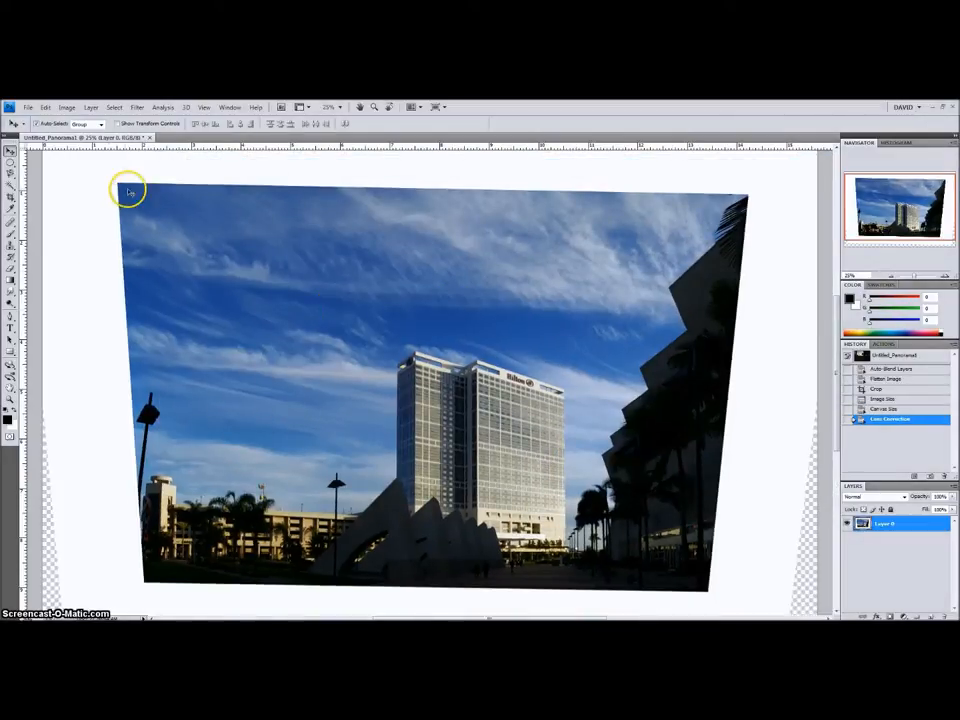
mouse_move(830, 568)
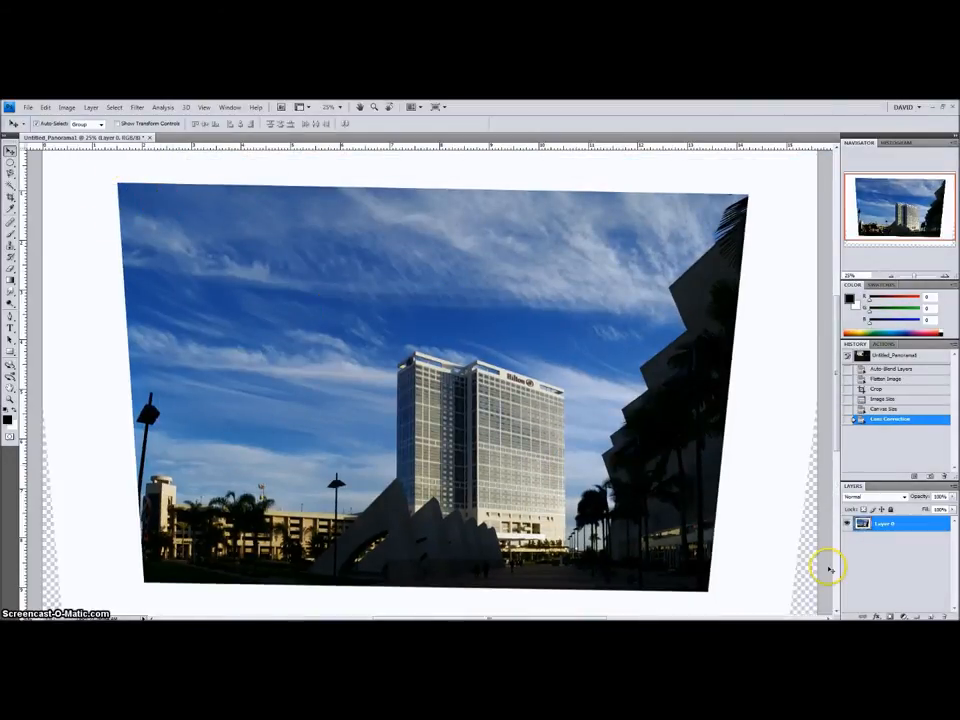
mouse_move(55, 120)
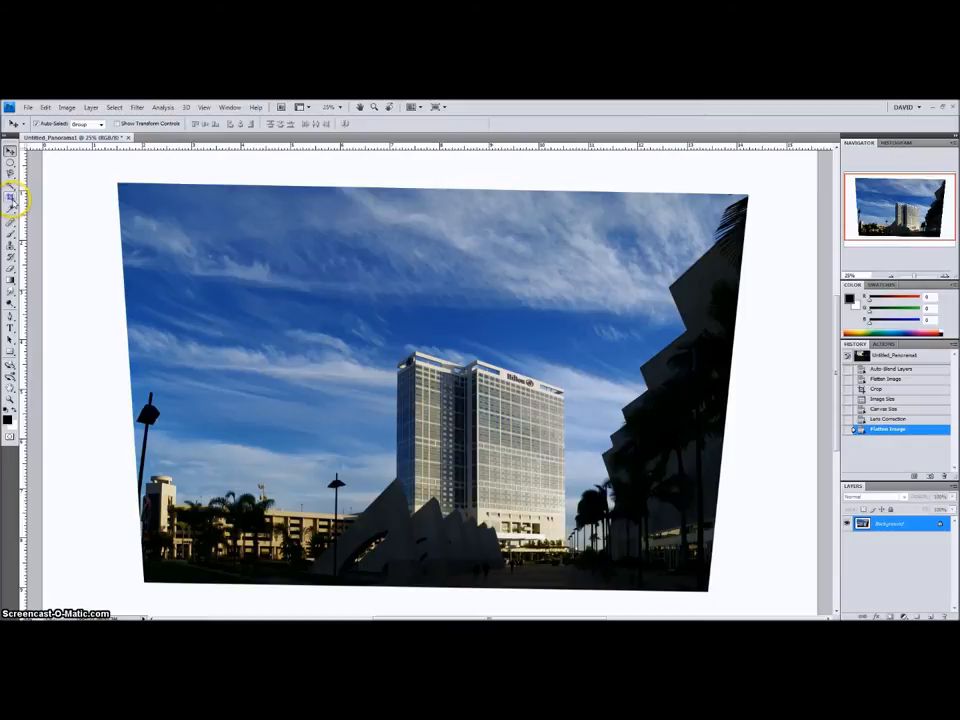
Select the Crop tool from the toolbox
click(11, 197)
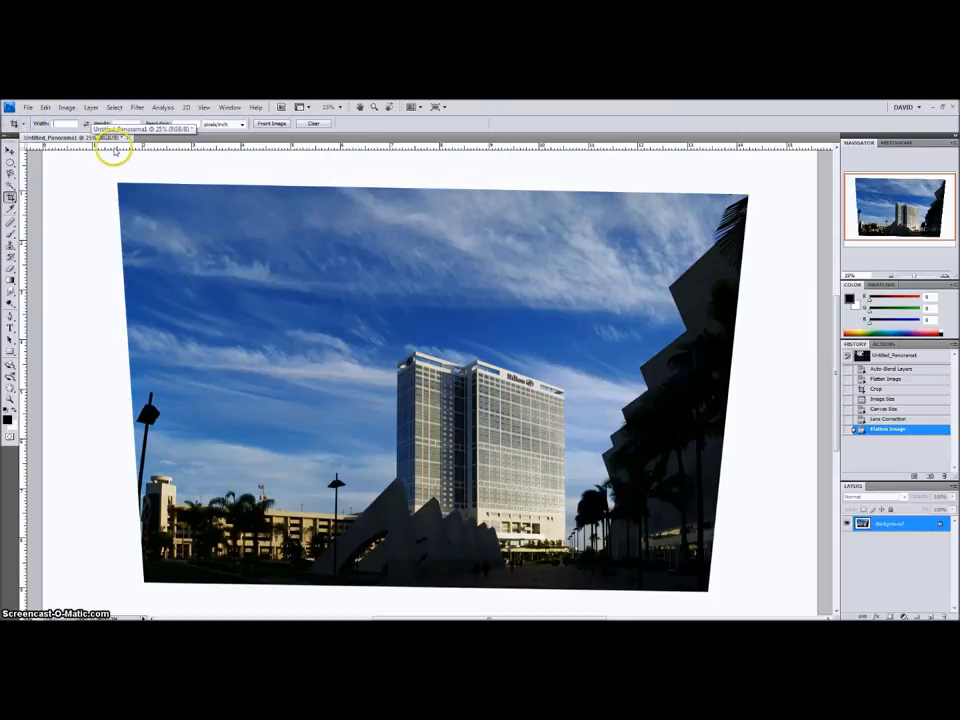
Drag a crop marquee inside the slanted edges, fit its handles, and commit the crop
drag(115, 168, 603, 515)
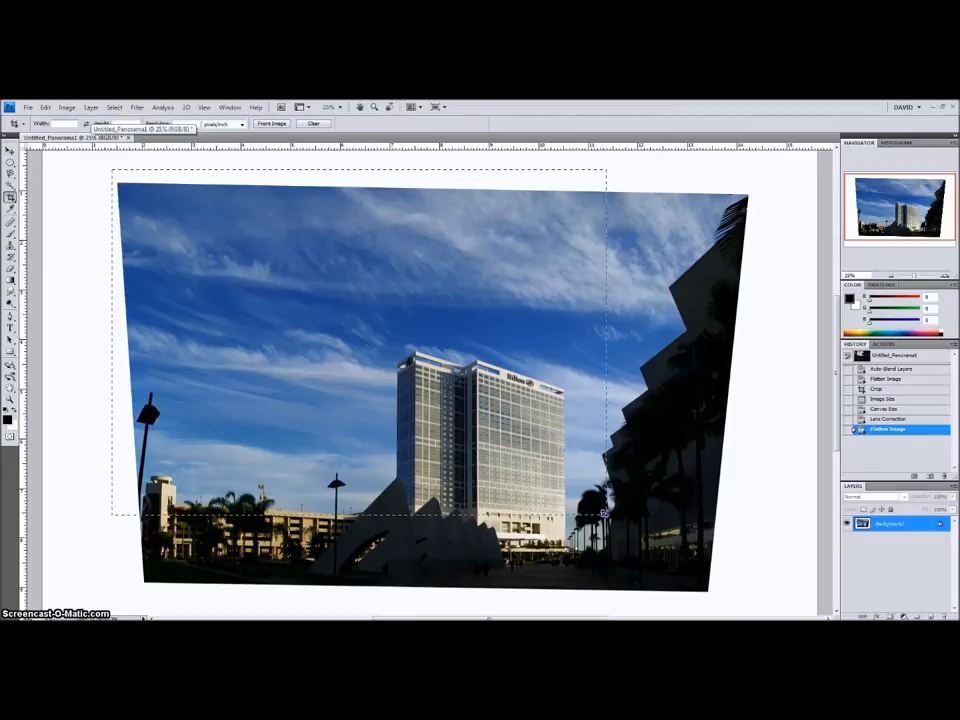
drag(603, 514, 707, 588)
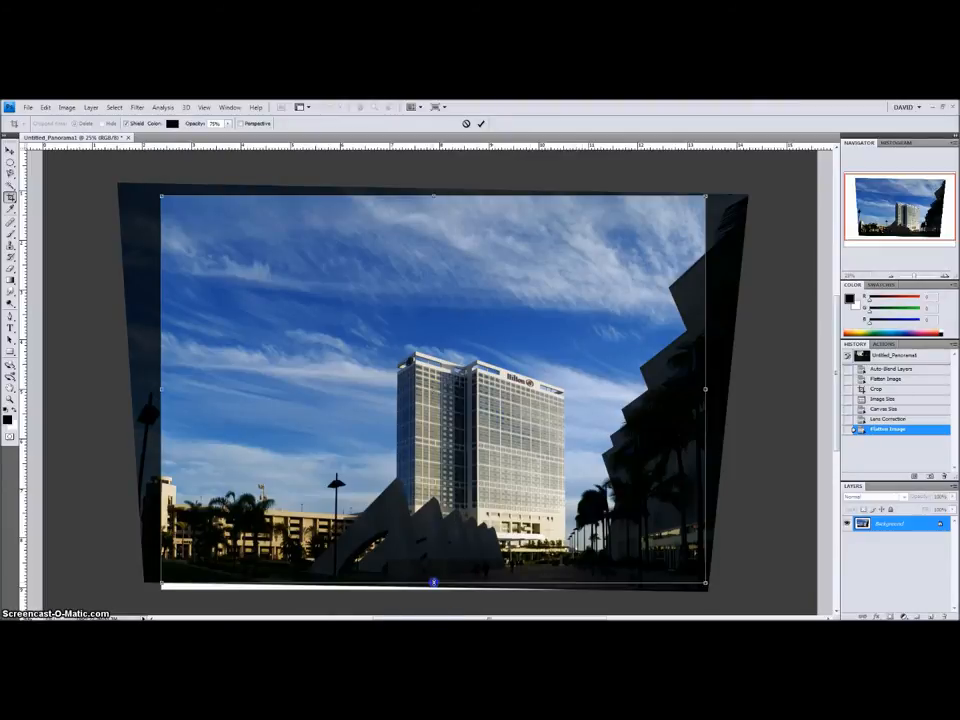
mouse_move(351, 442)
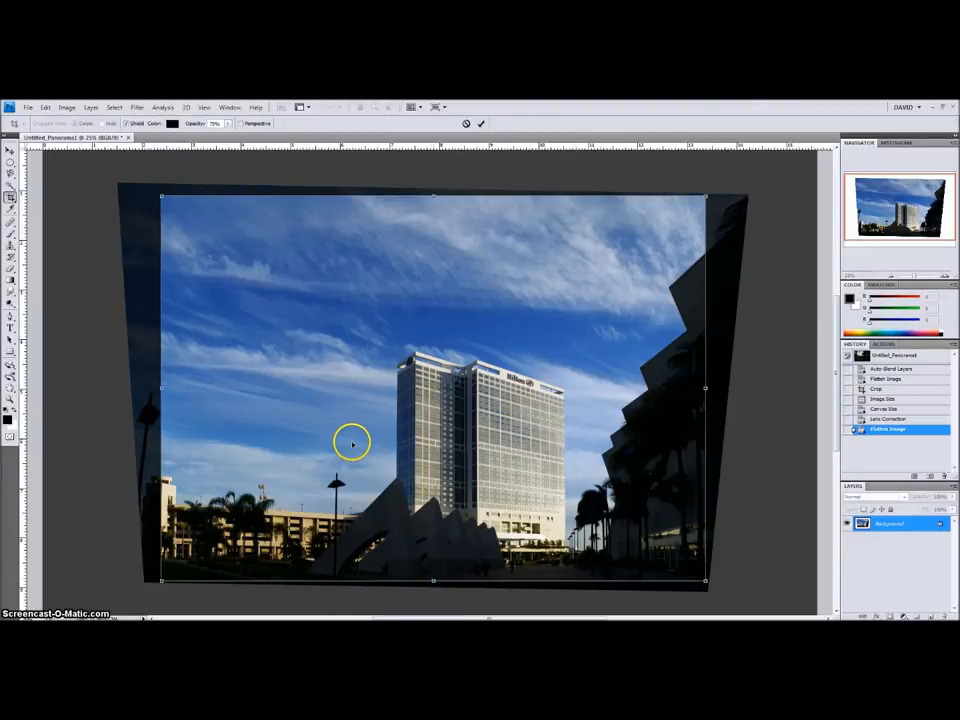
mouse_move(163, 388)
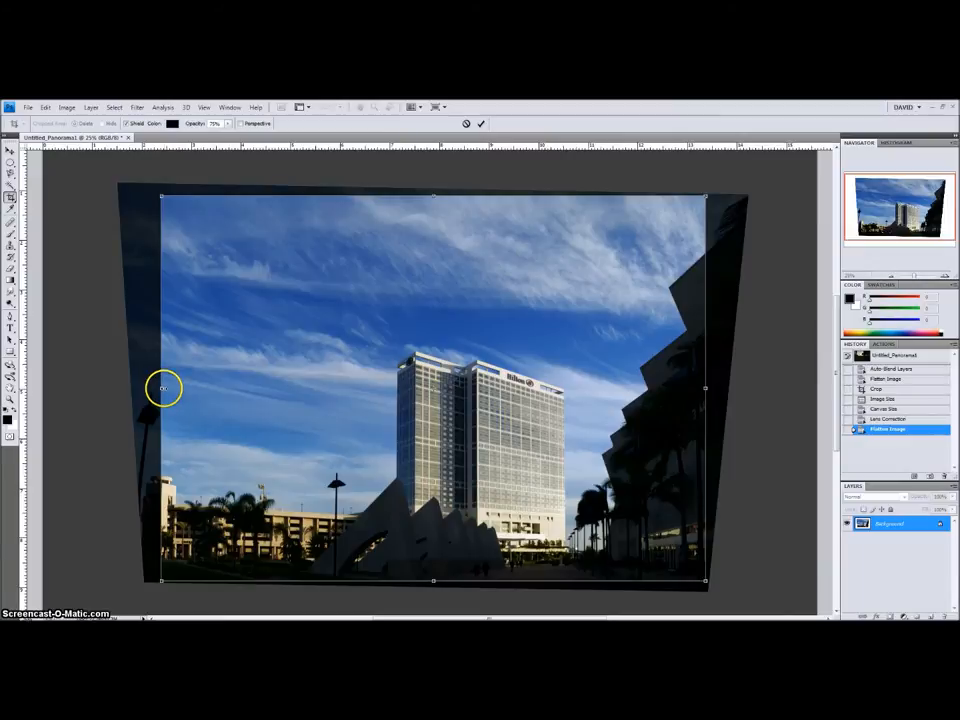
mouse_move(169, 498)
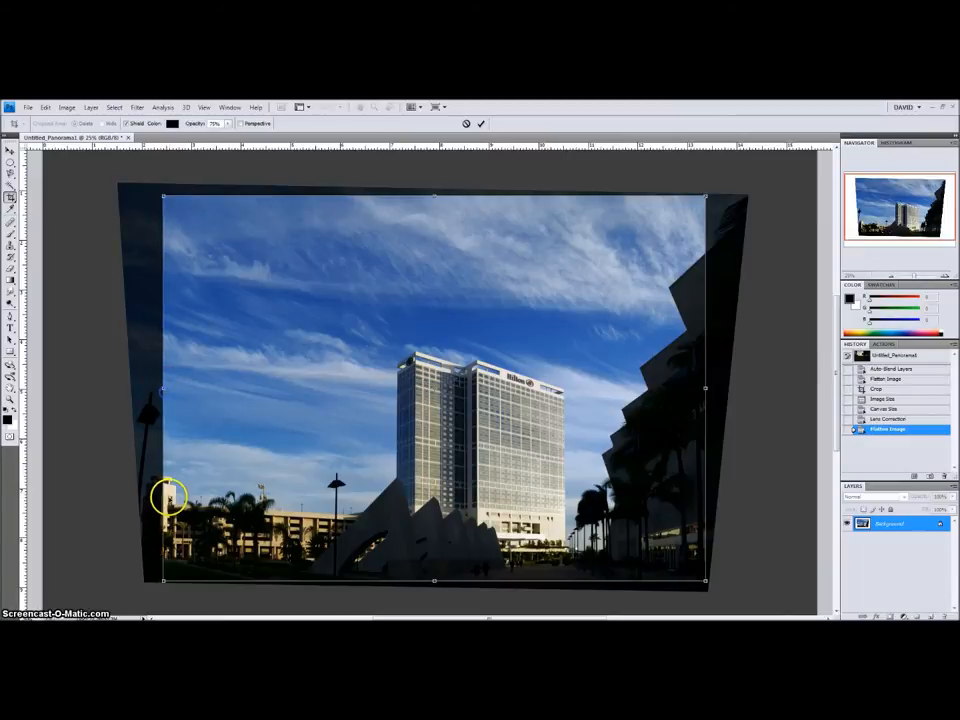
mouse_move(160, 490)
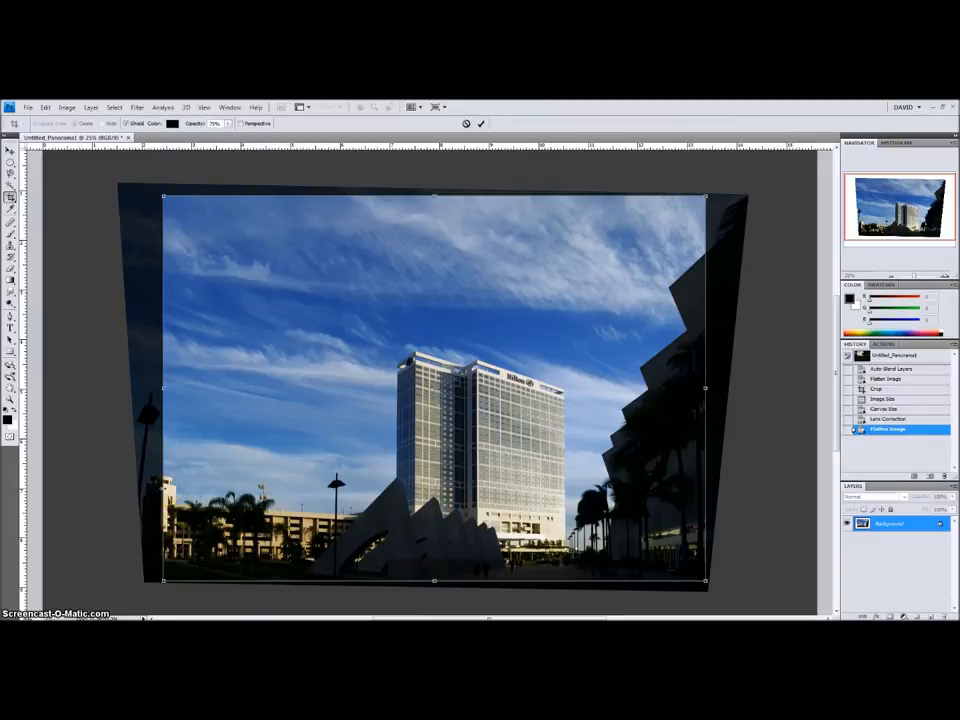
mouse_move(484, 581)
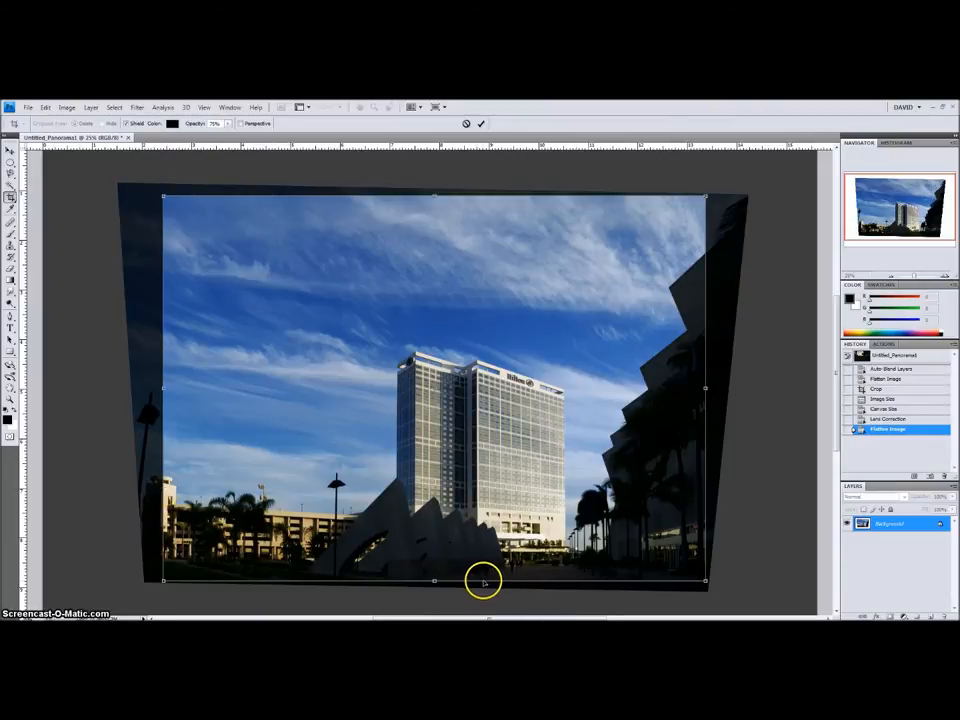
mouse_move(408, 578)
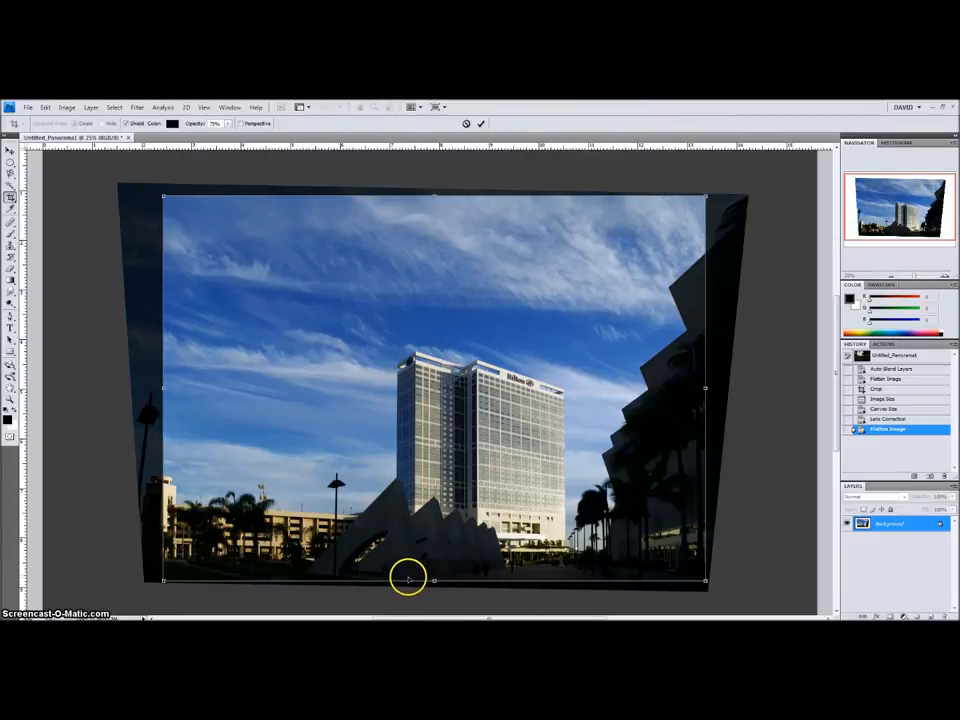
mouse_move(411, 553)
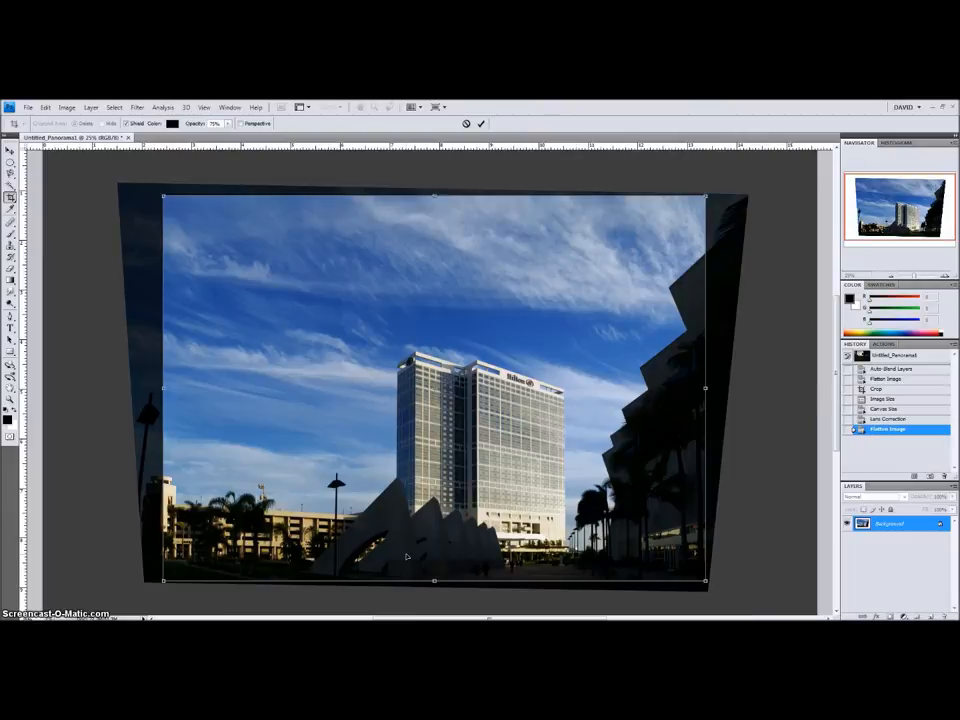
mouse_move(680, 547)
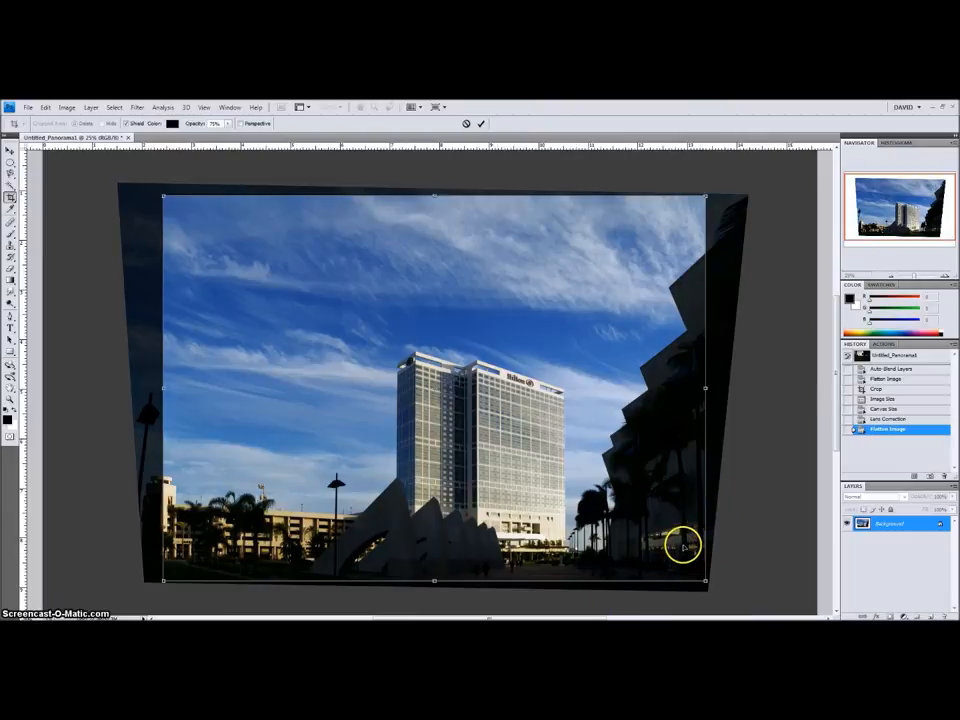
mouse_move(678, 512)
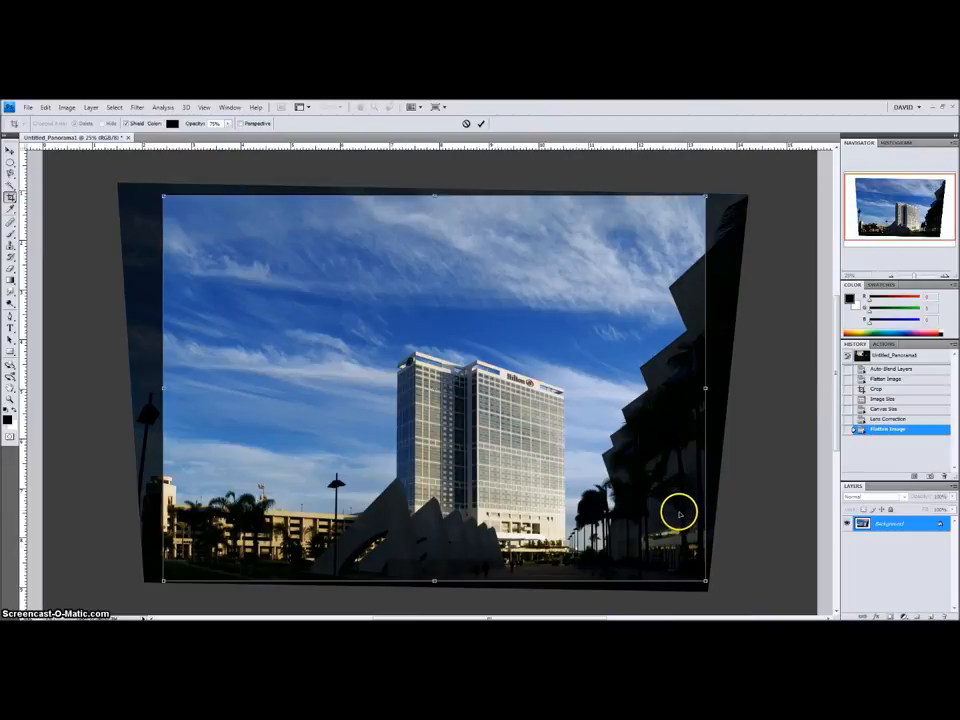
mouse_move(336, 483)
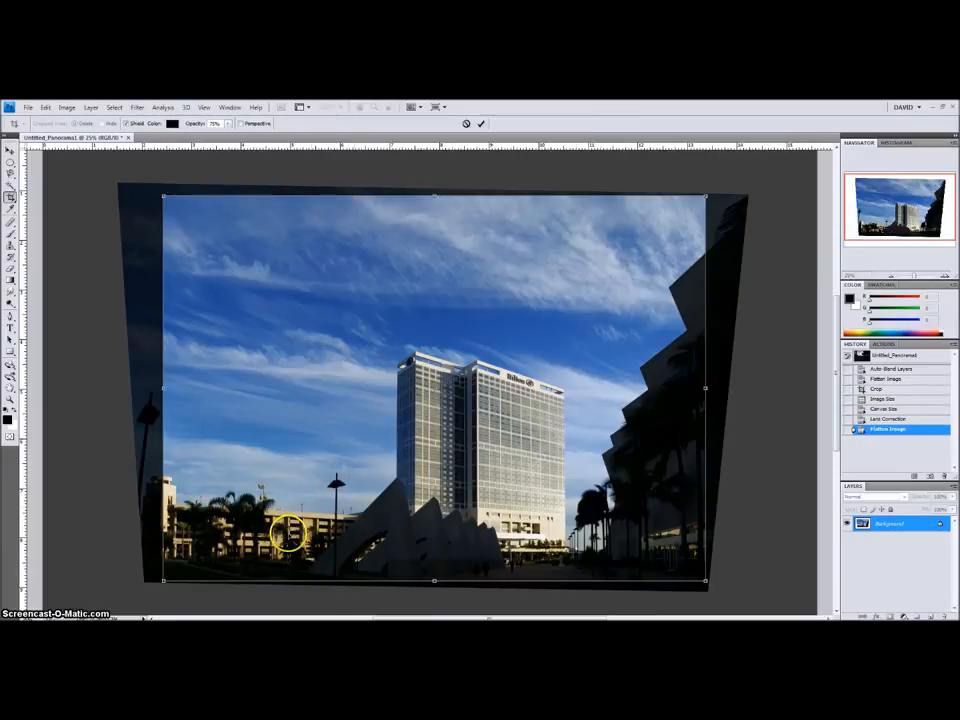
mouse_move(330, 518)
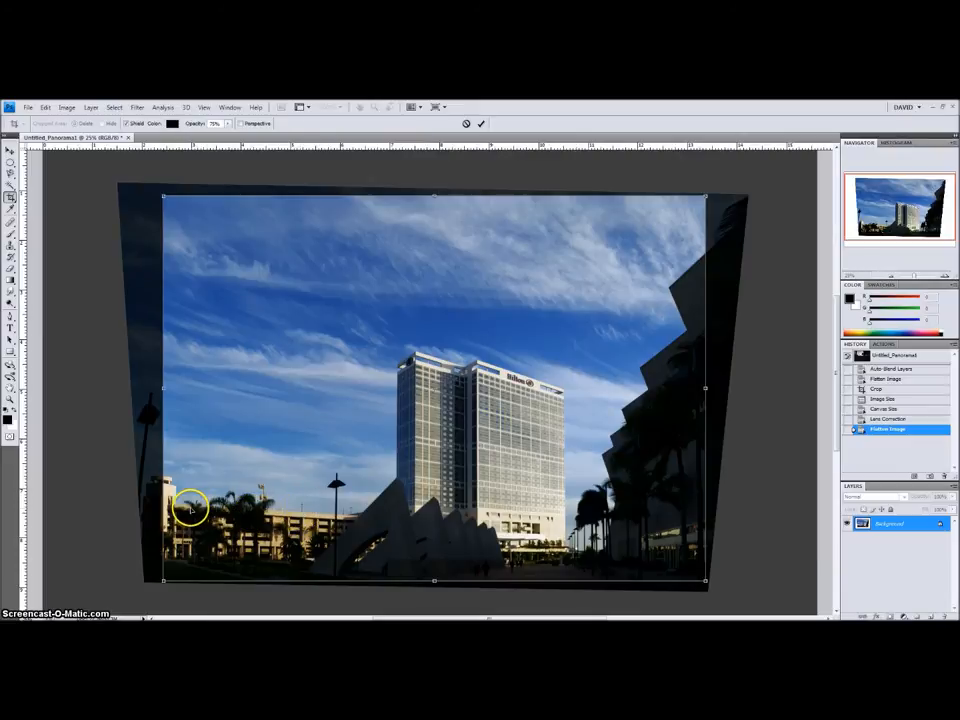
mouse_move(335, 530)
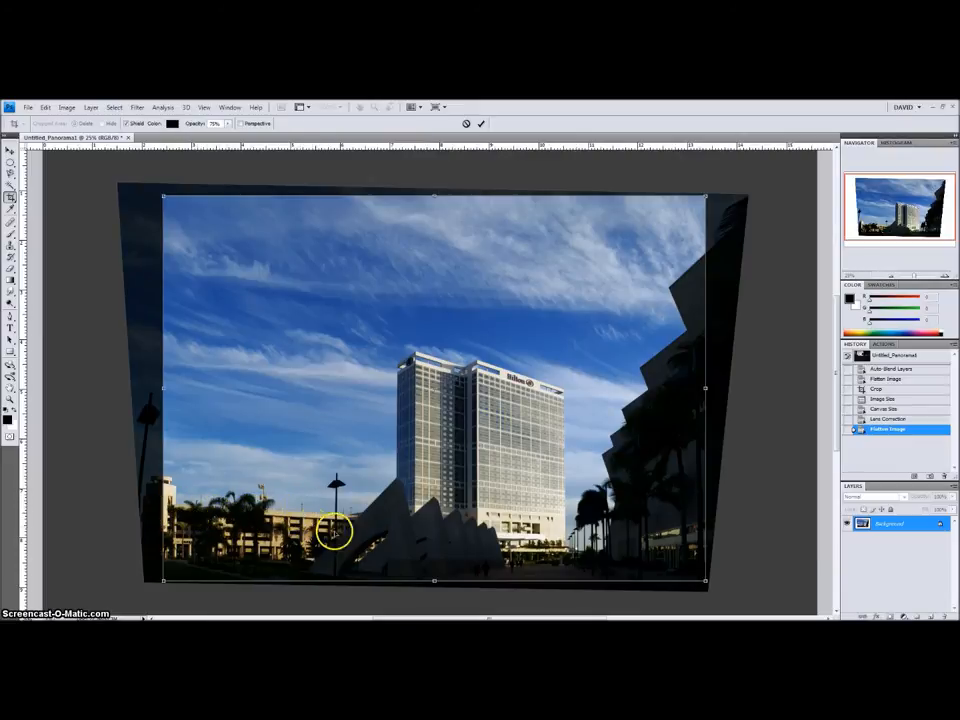
mouse_move(150, 513)
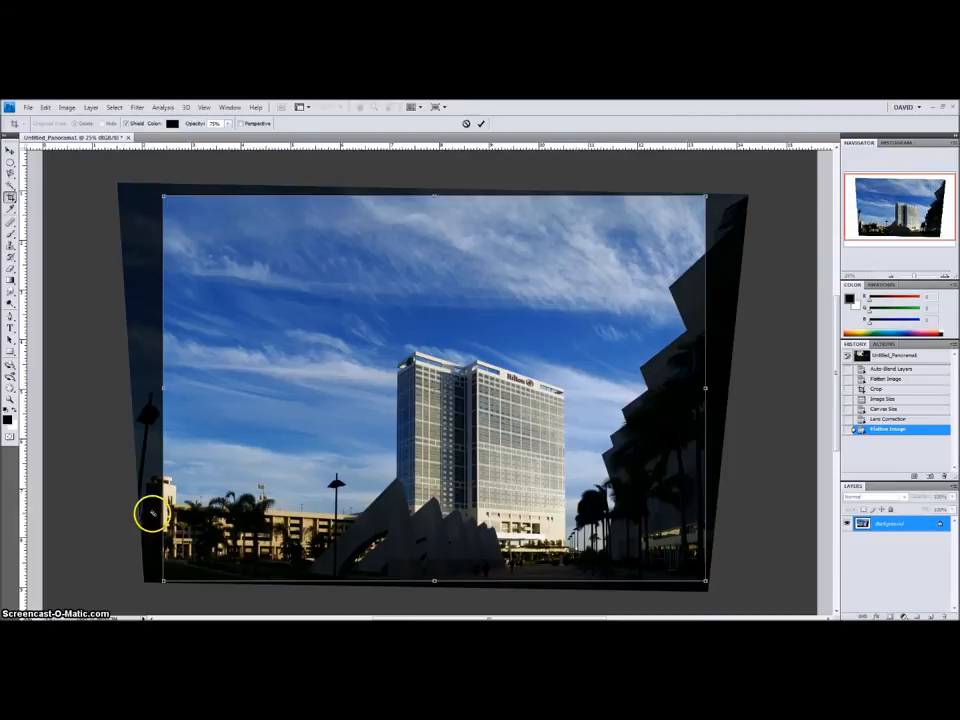
mouse_move(285, 513)
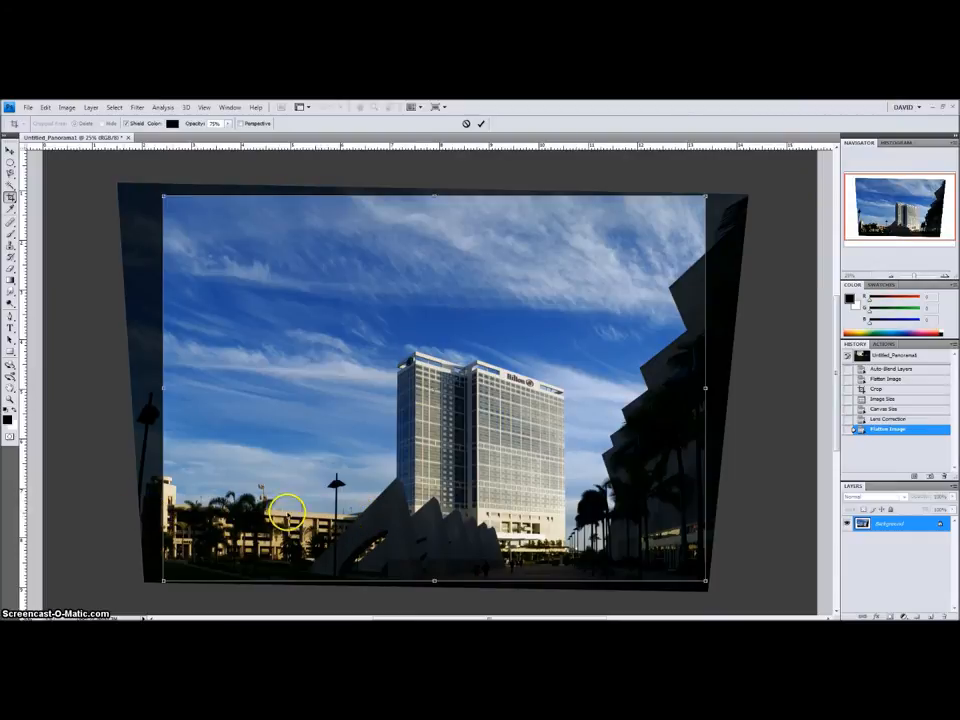
mouse_move(378, 518)
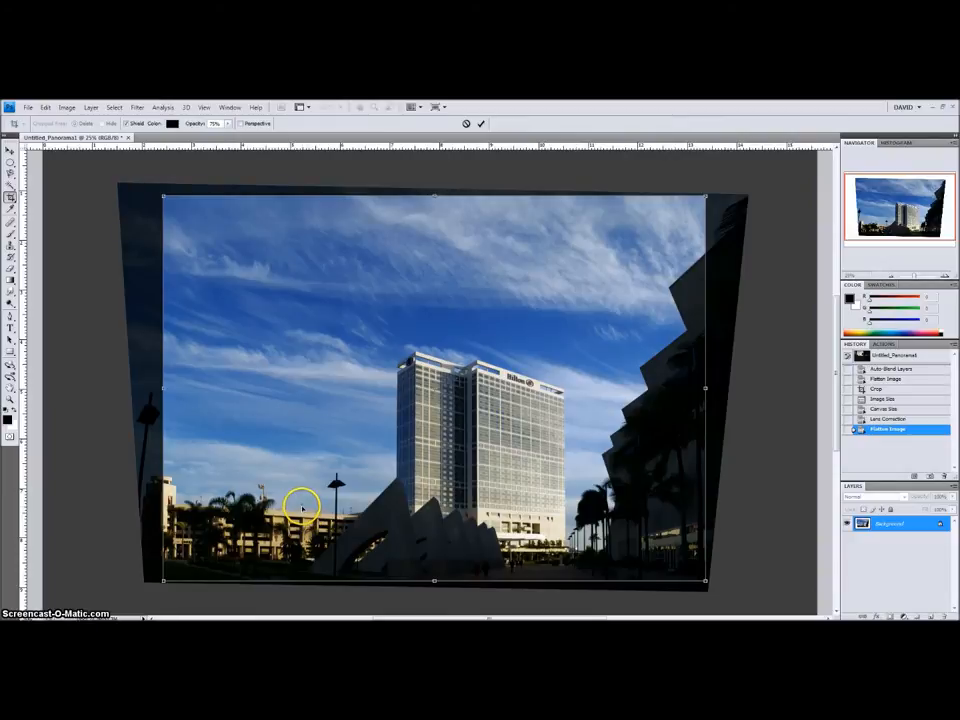
mouse_move(247, 500)
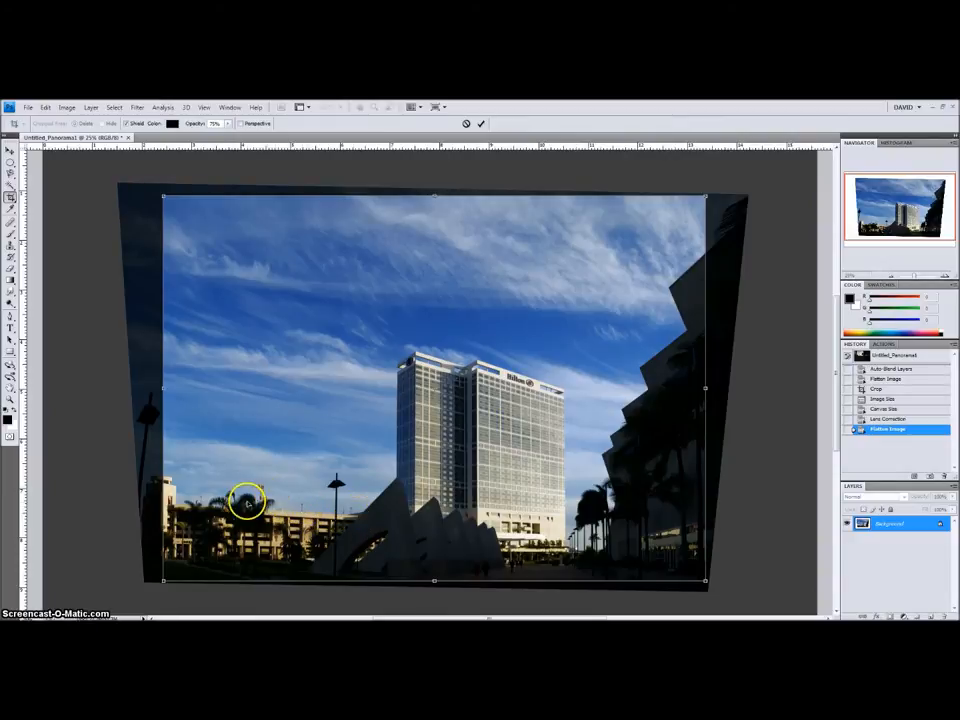
mouse_move(297, 520)
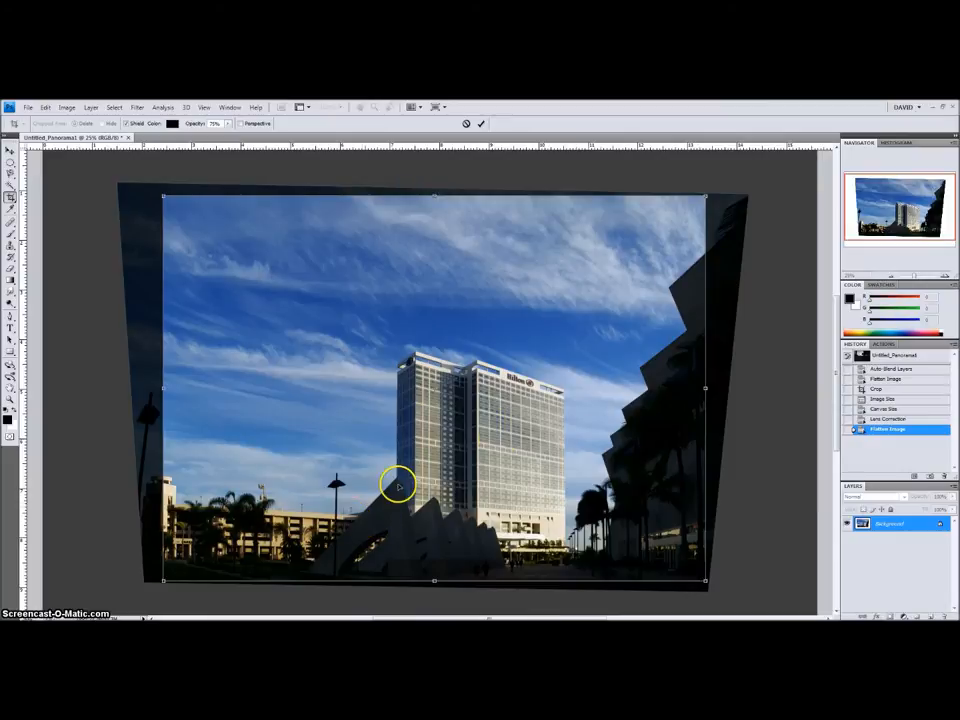
mouse_move(400, 388)
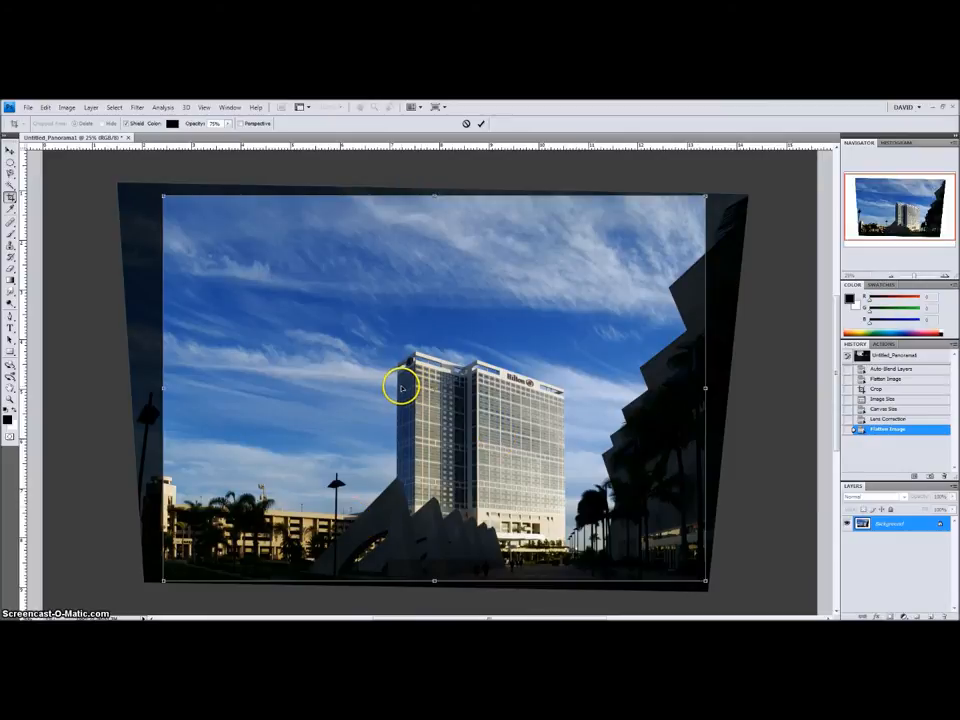
mouse_move(415, 403)
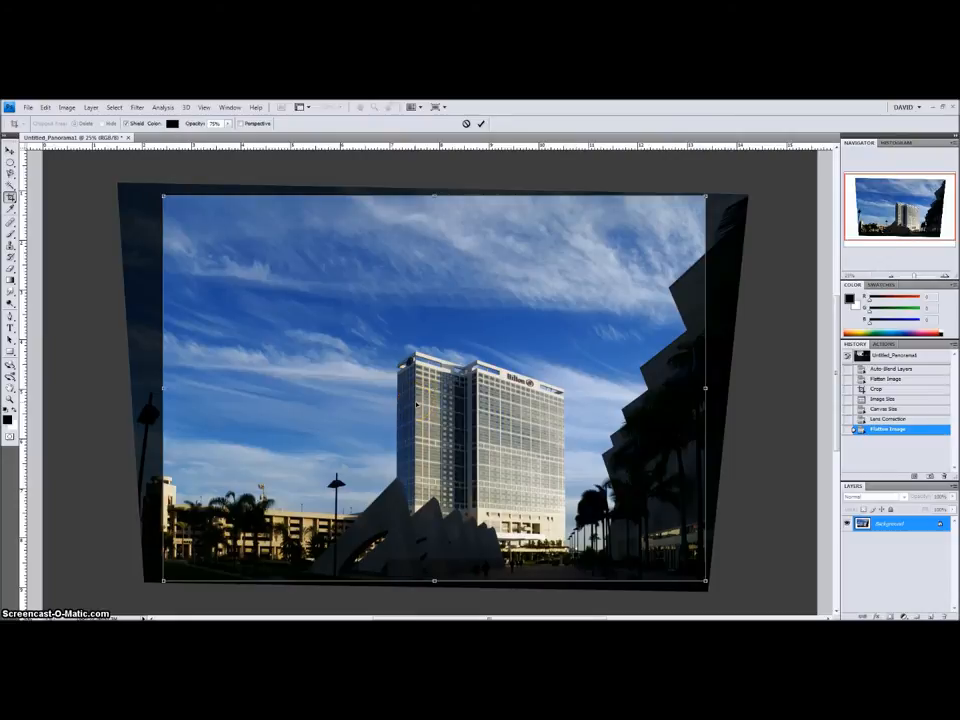
mouse_move(286, 291)
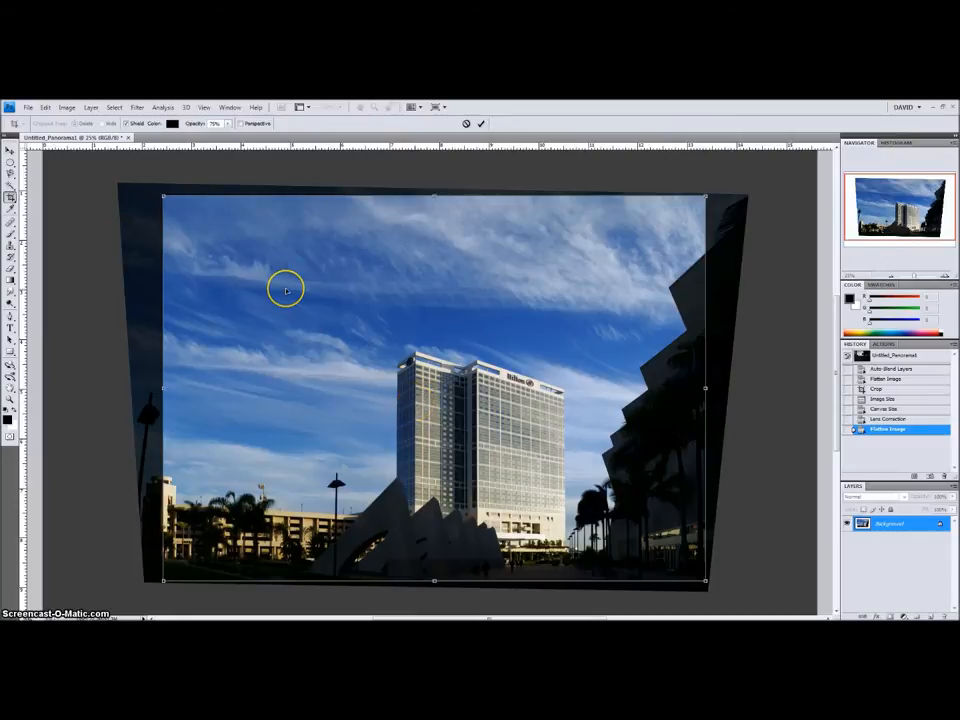
click(481, 123)
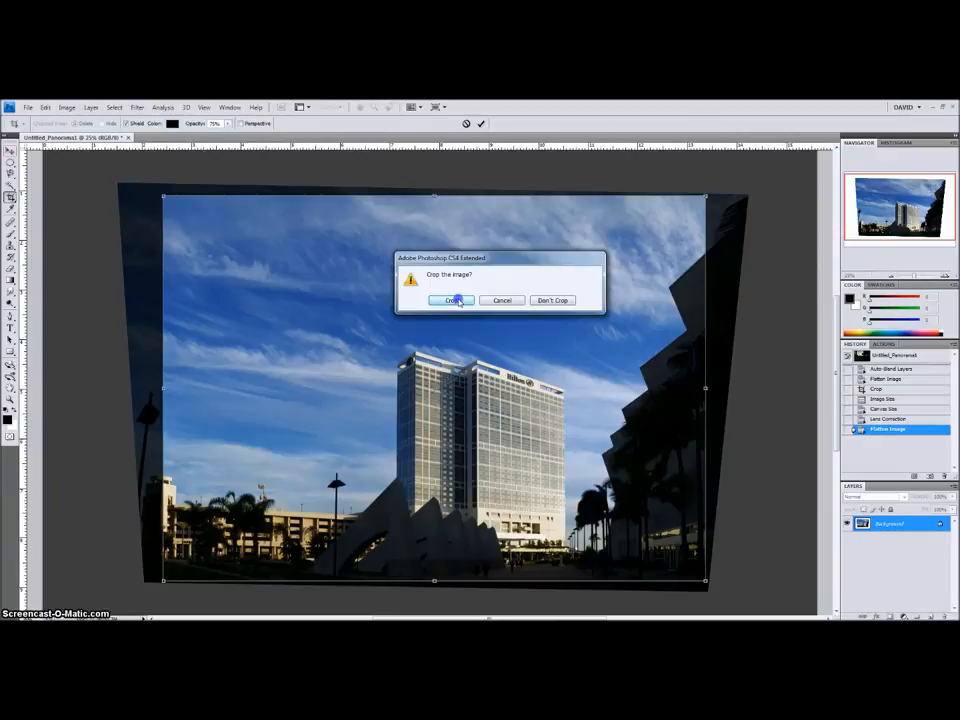
click(451, 300)
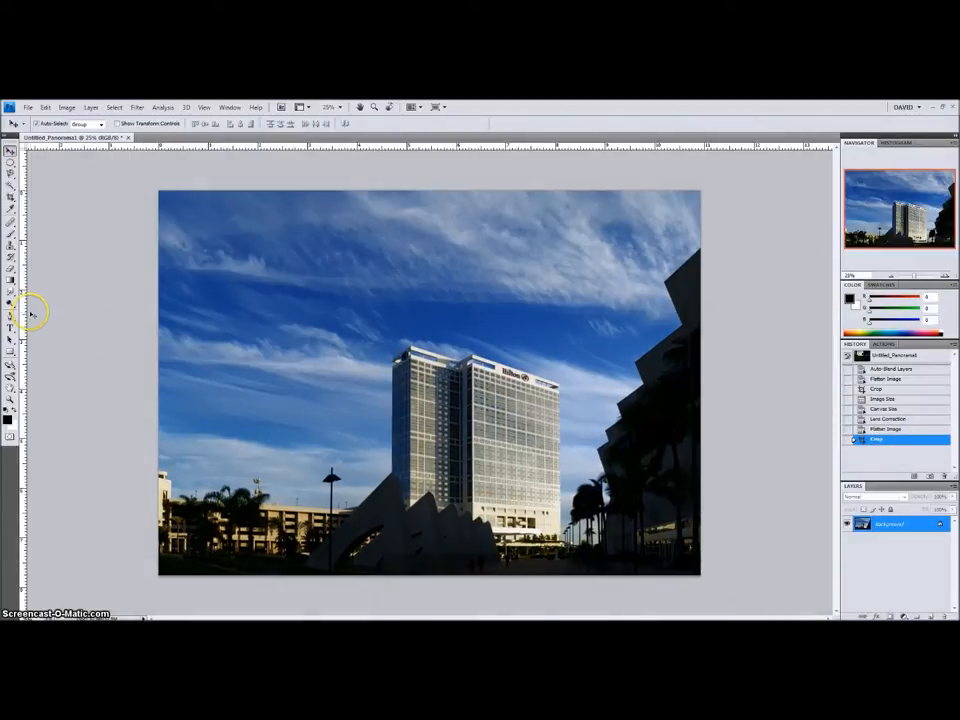